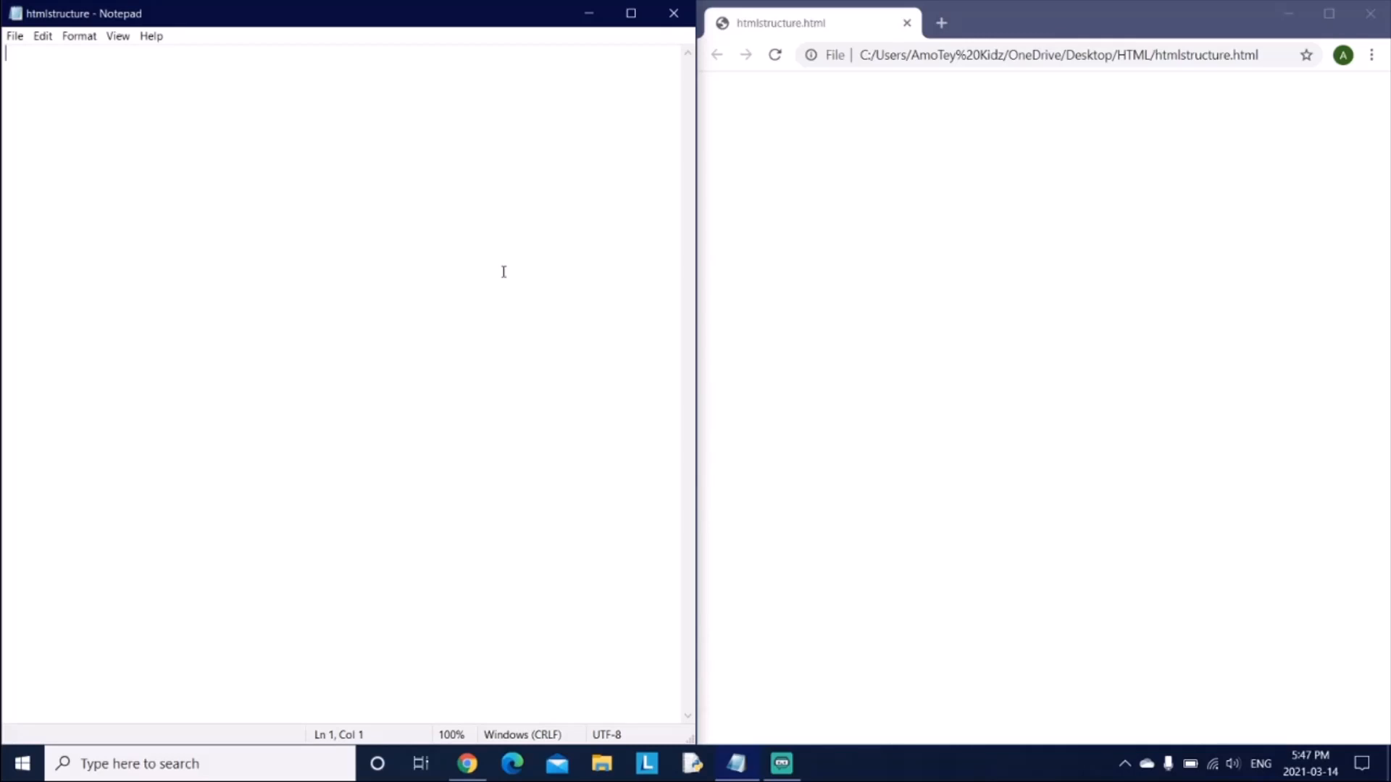
Write the <!DOCTYPE html> declaration on line 1 and an opening <html> tag on line 2
text(<)
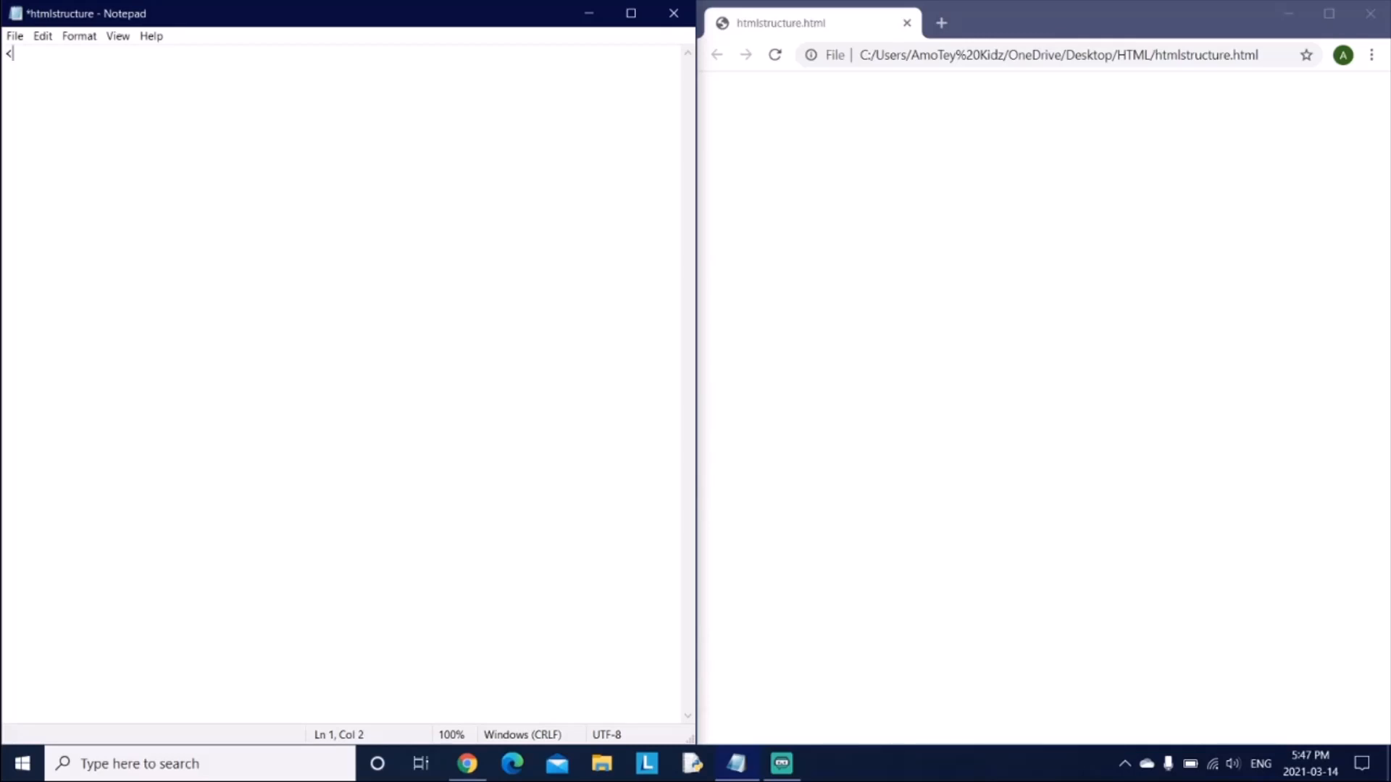
text(!DC)
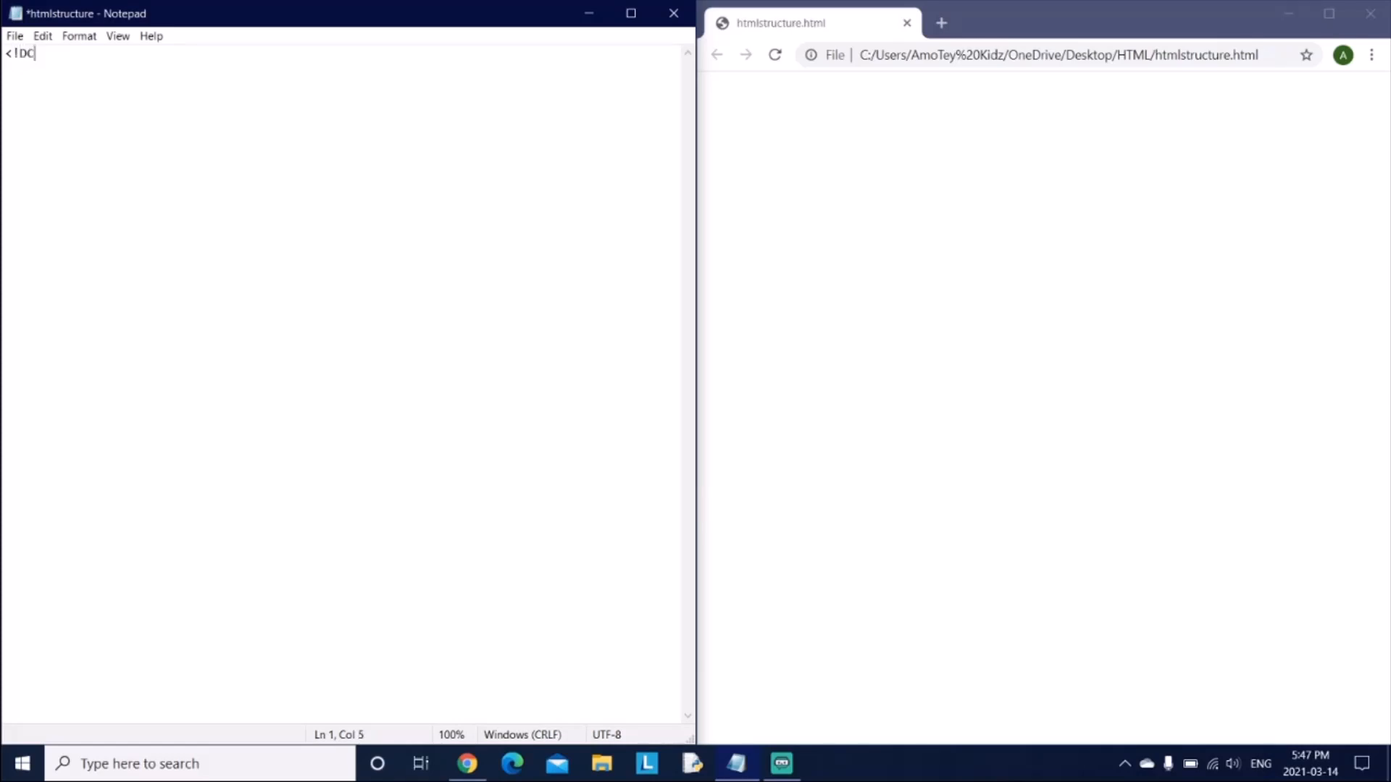
text(C)
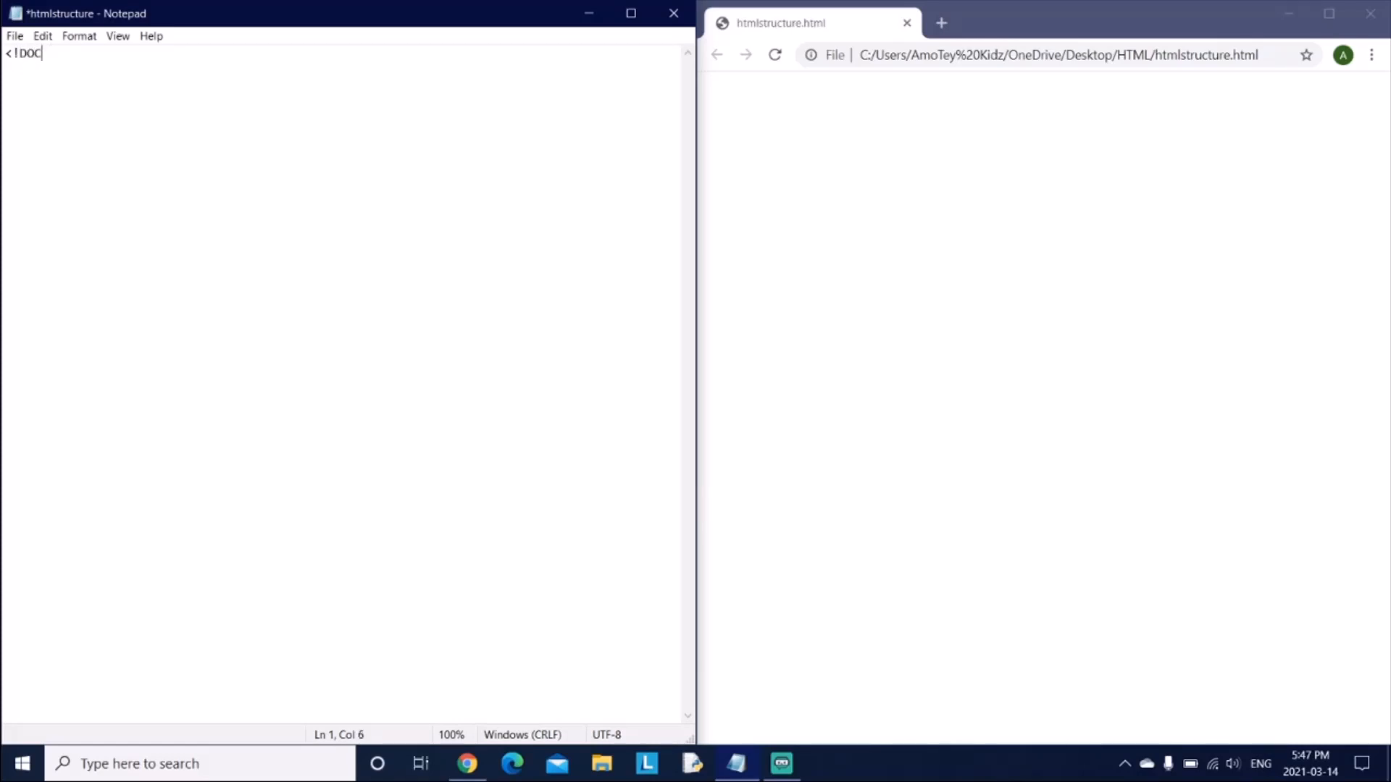
text(TYPE)
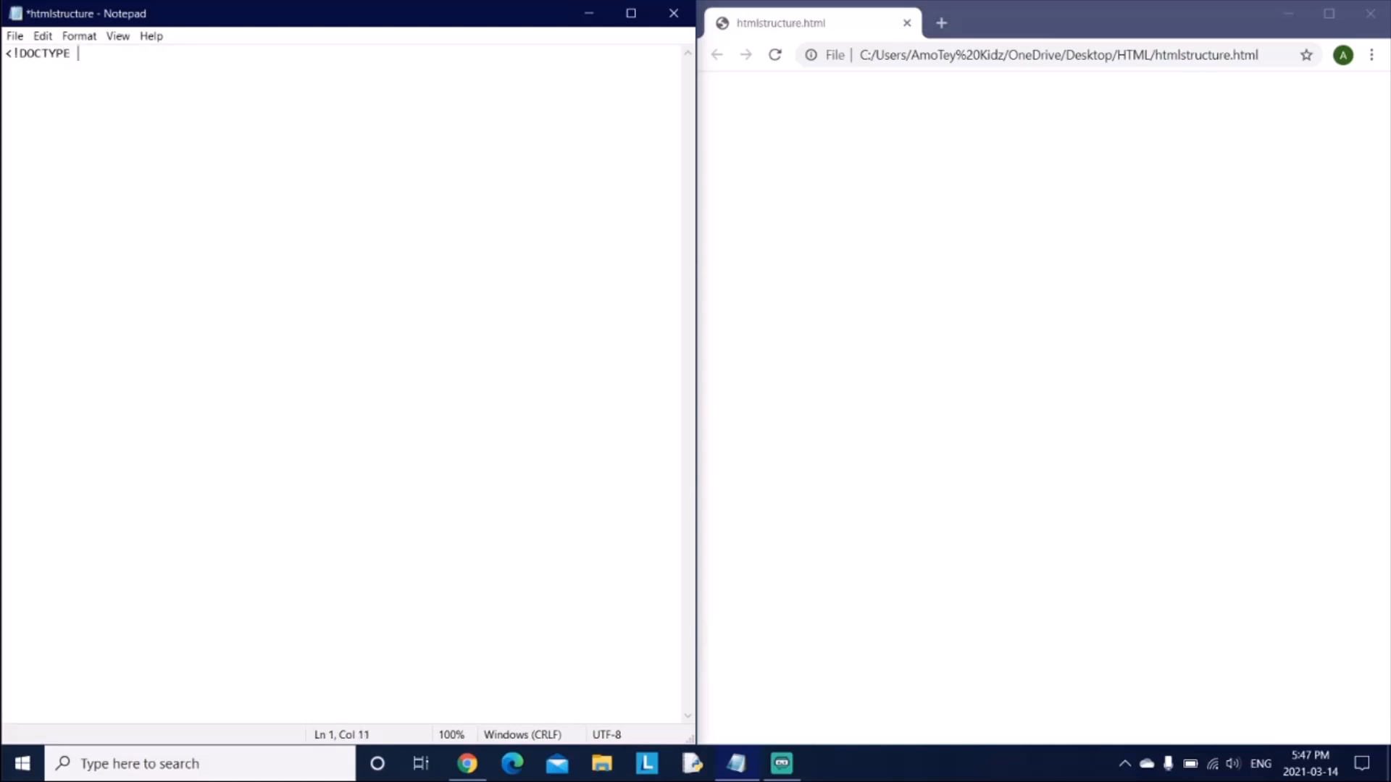
text(html>)
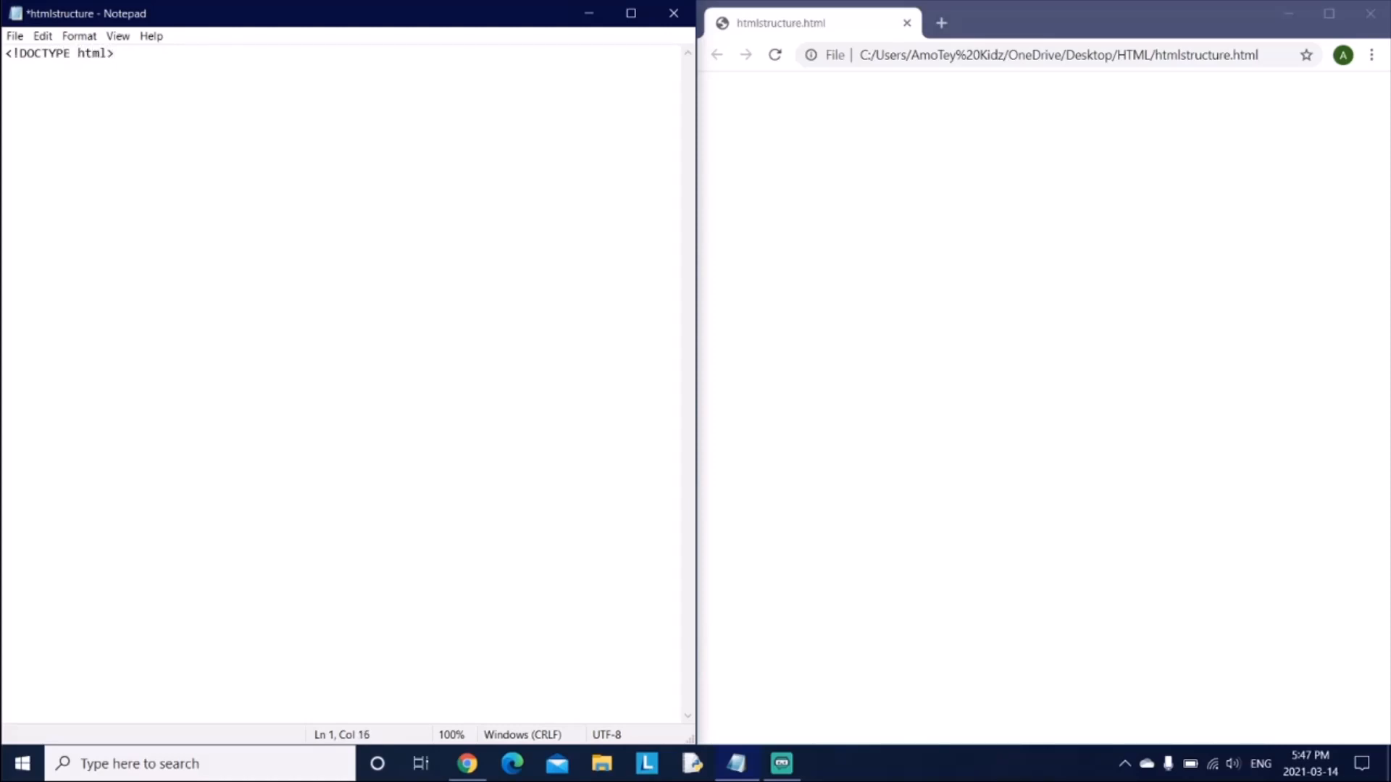
mouse_move(6, 255)
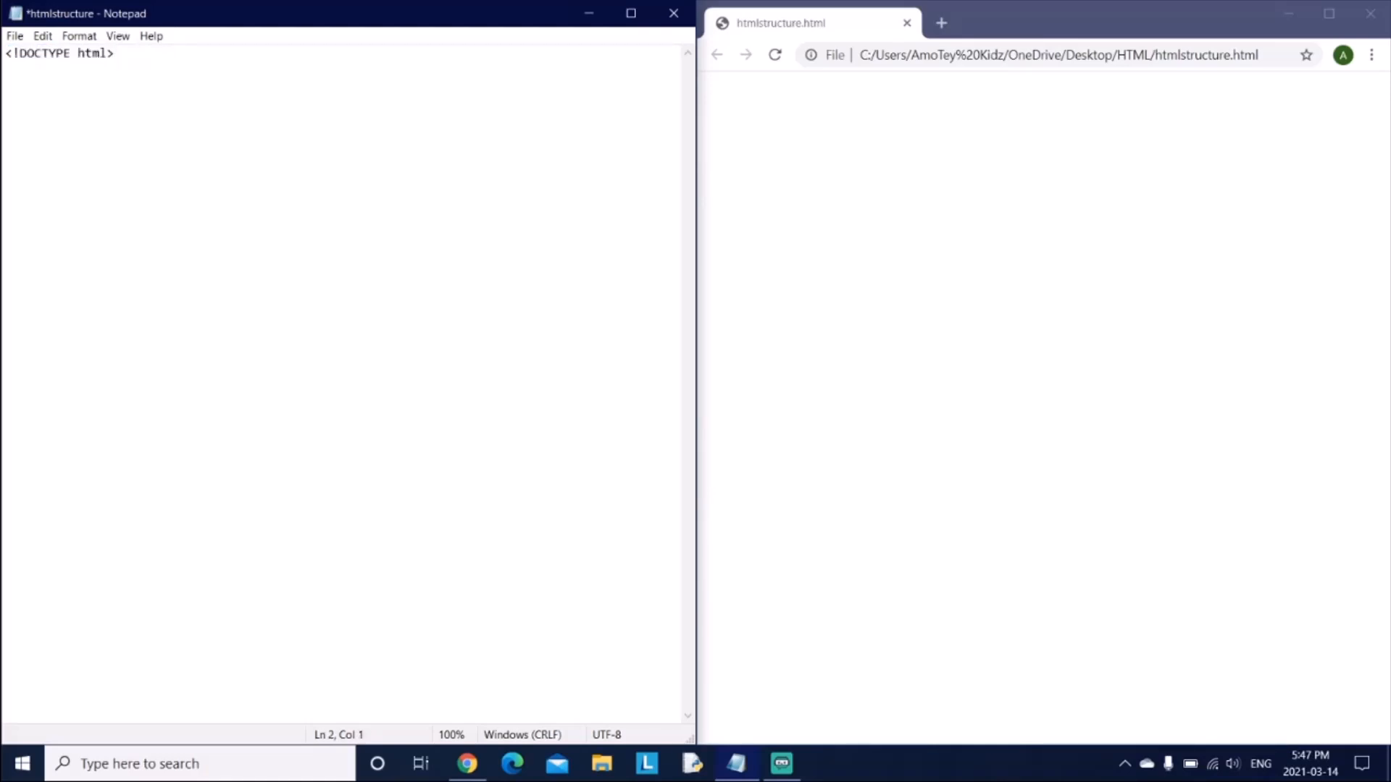
text(<html>)
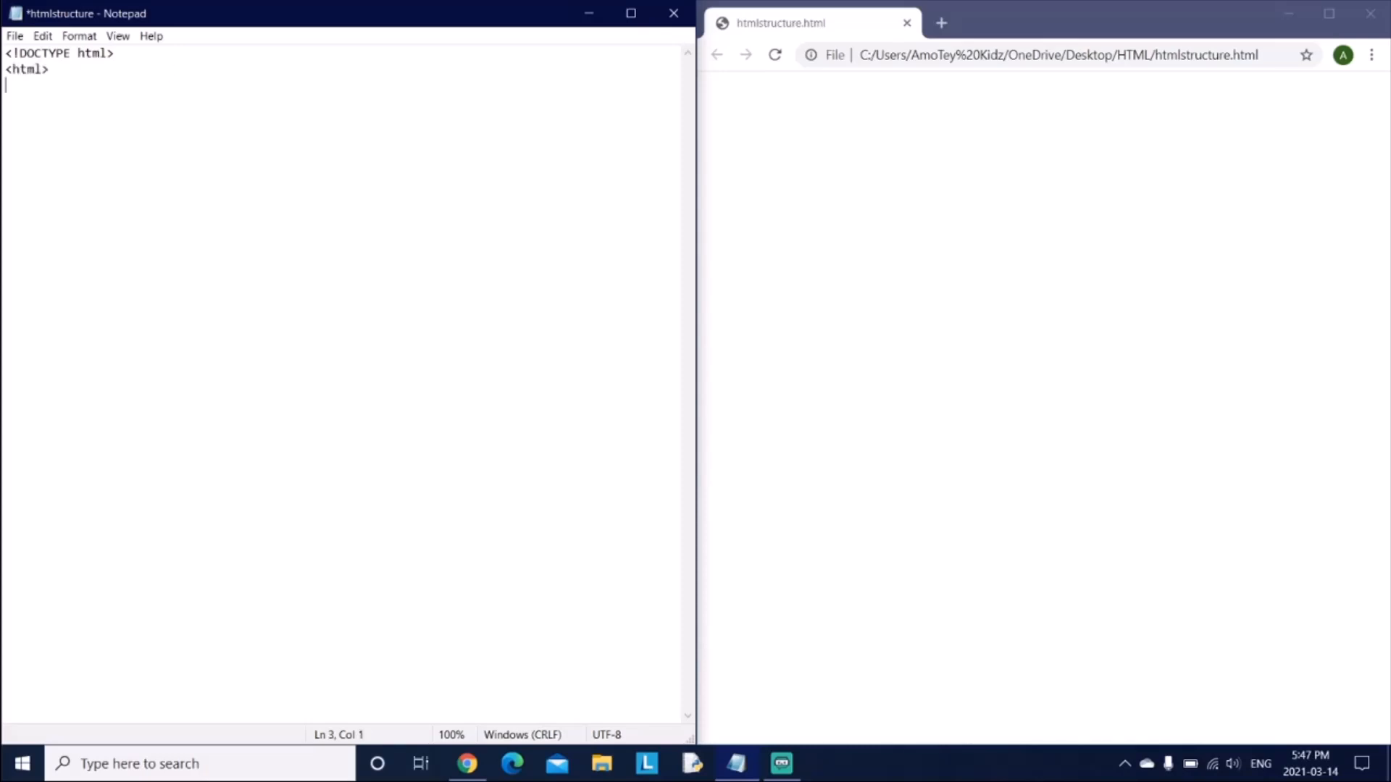
Add the closing </html> tag, leaving an empty line between the html tags
text(<)
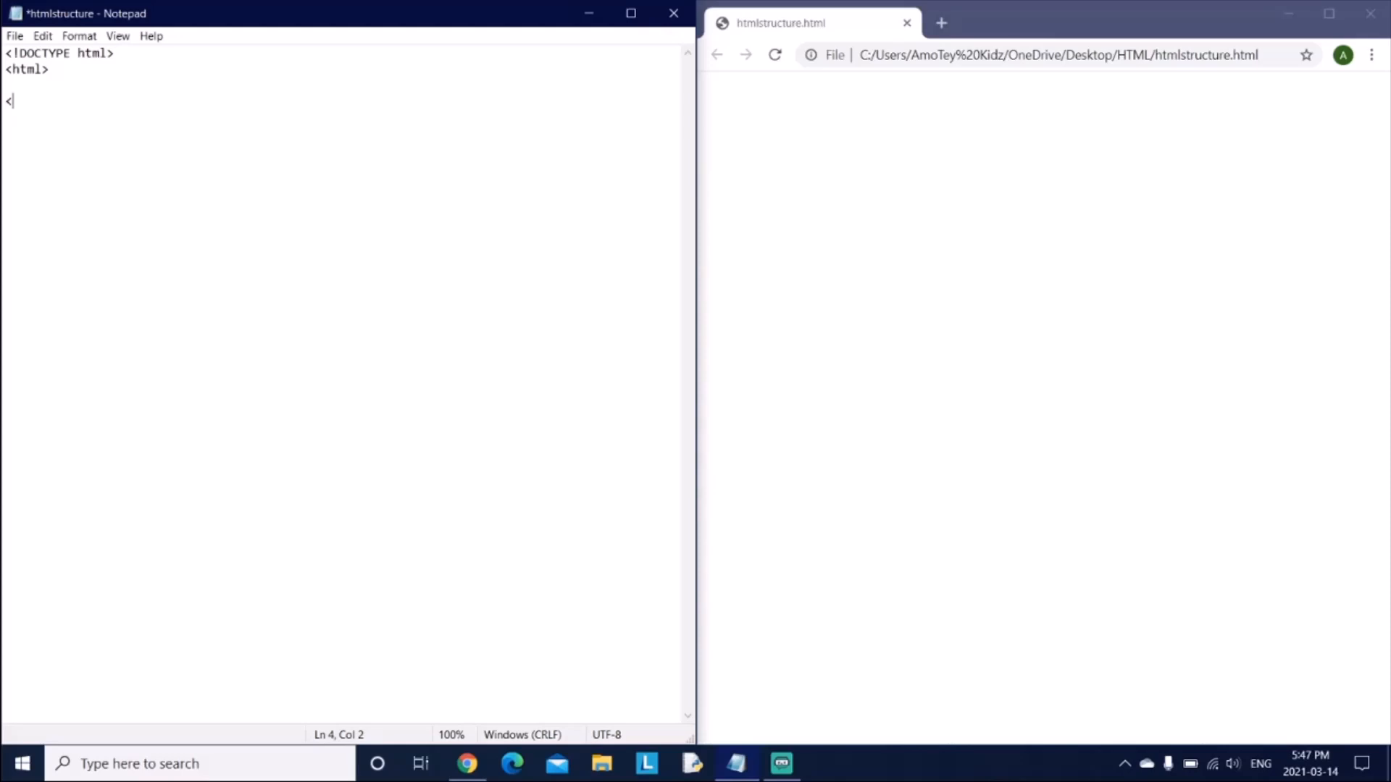
text(/)
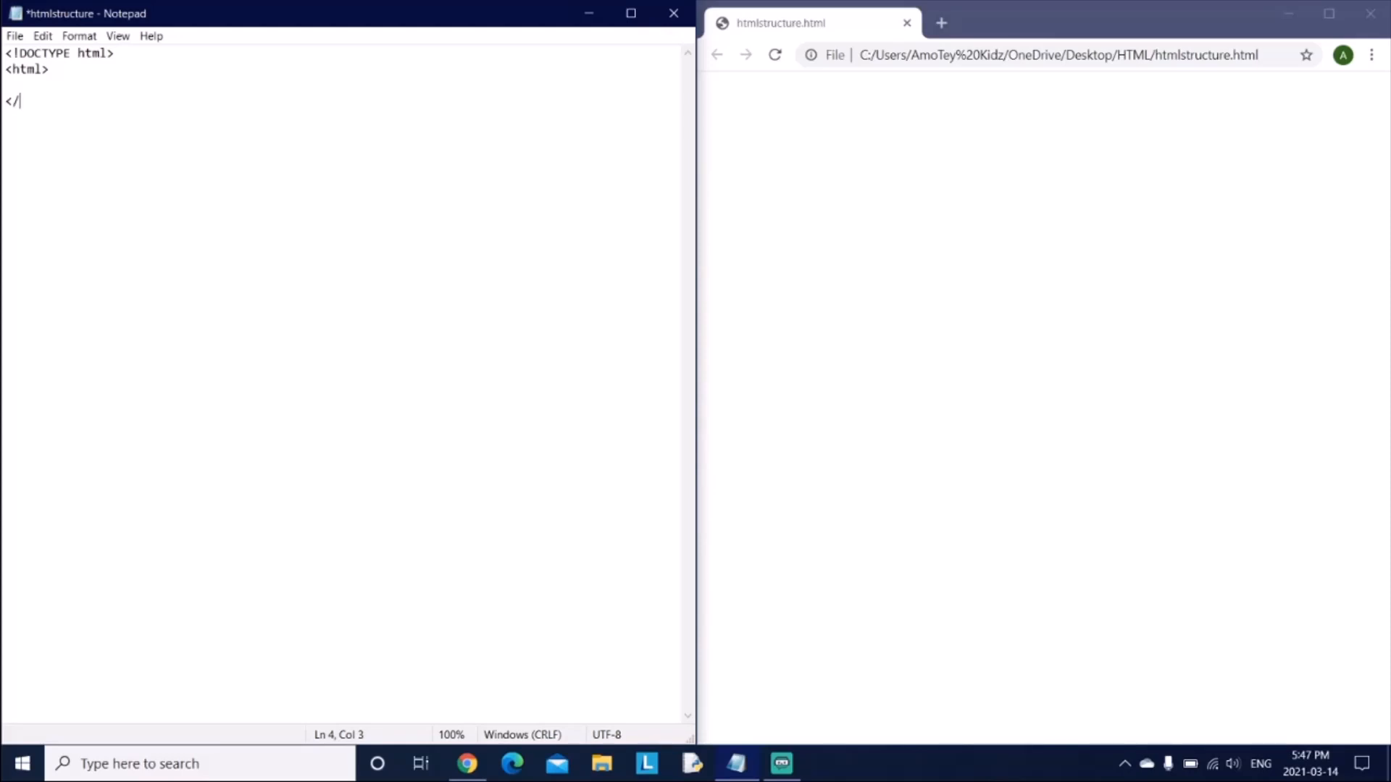
text(html>)
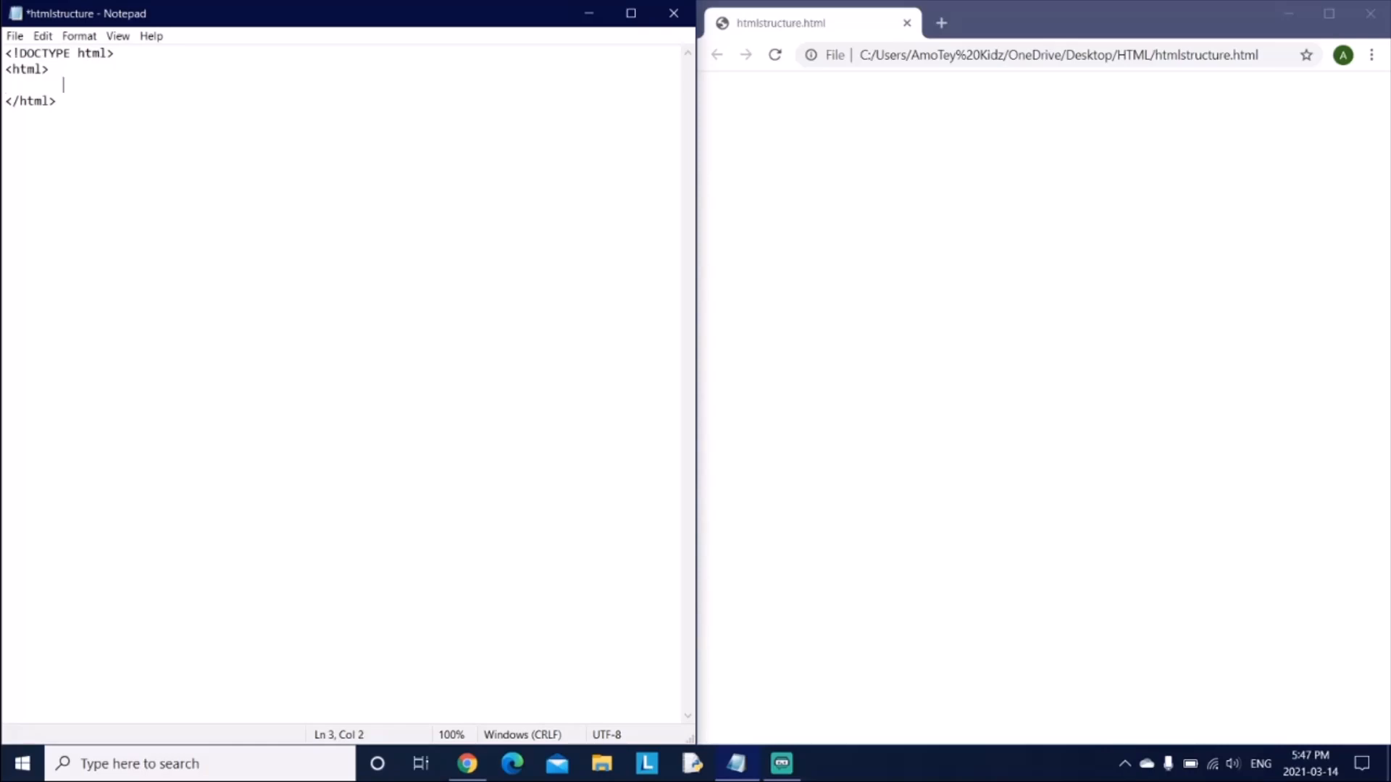
Add opening and closing head tags with an empty line between them
text(<head)
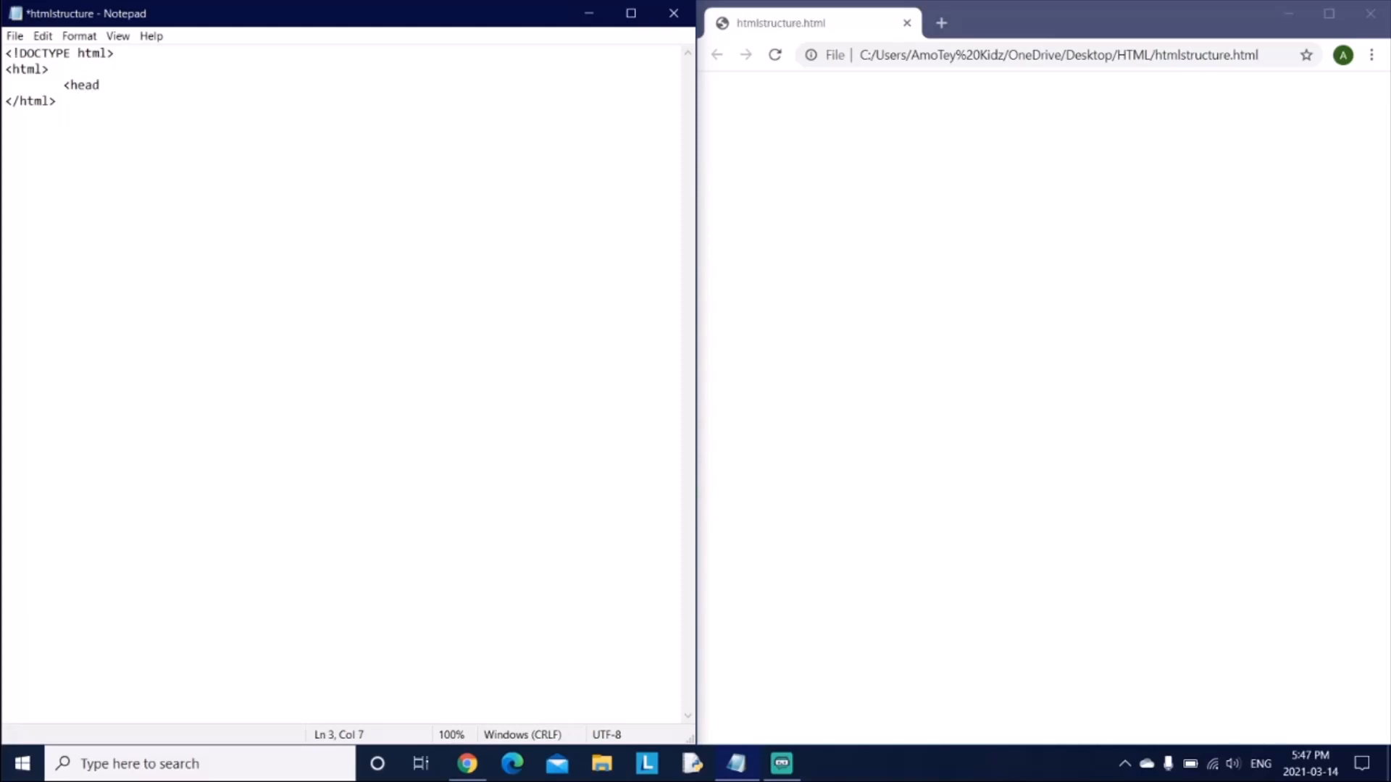
text(>)
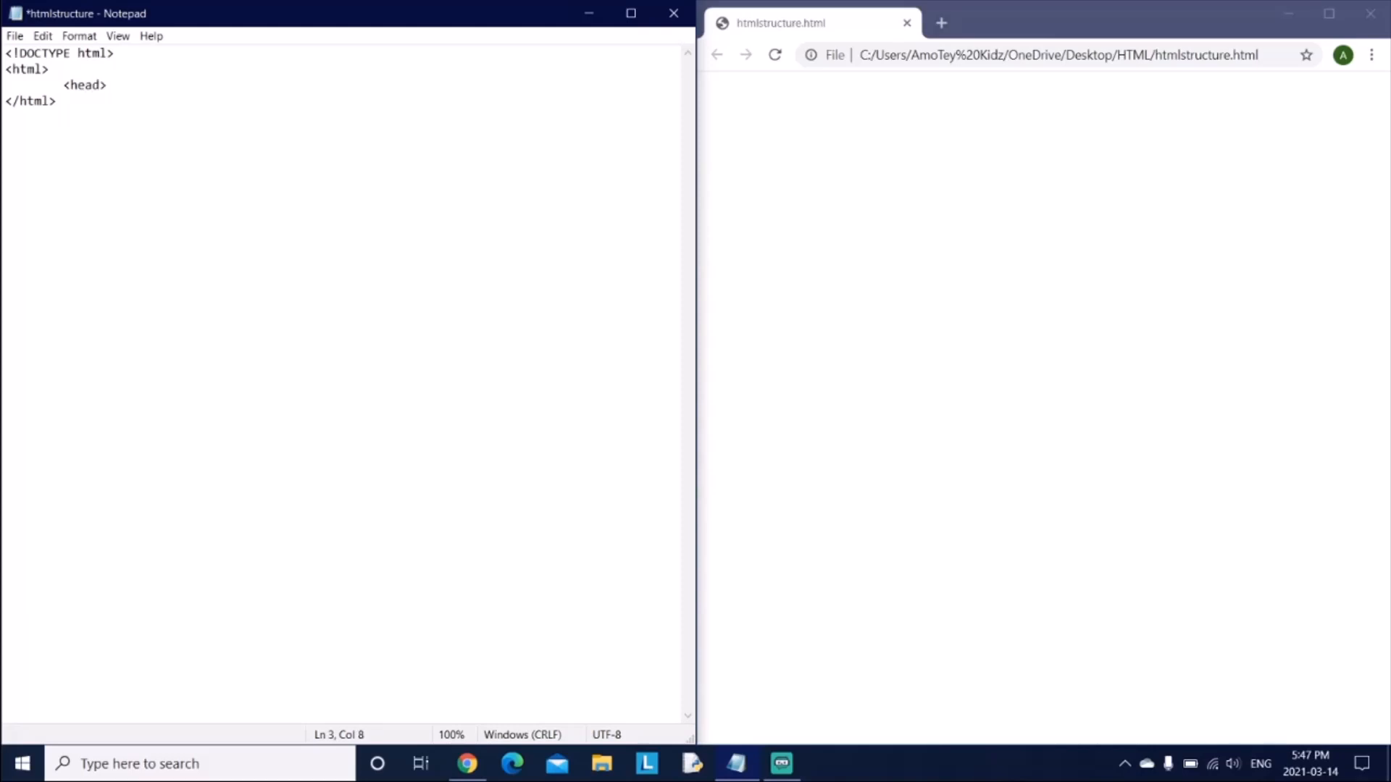
key(Enter)
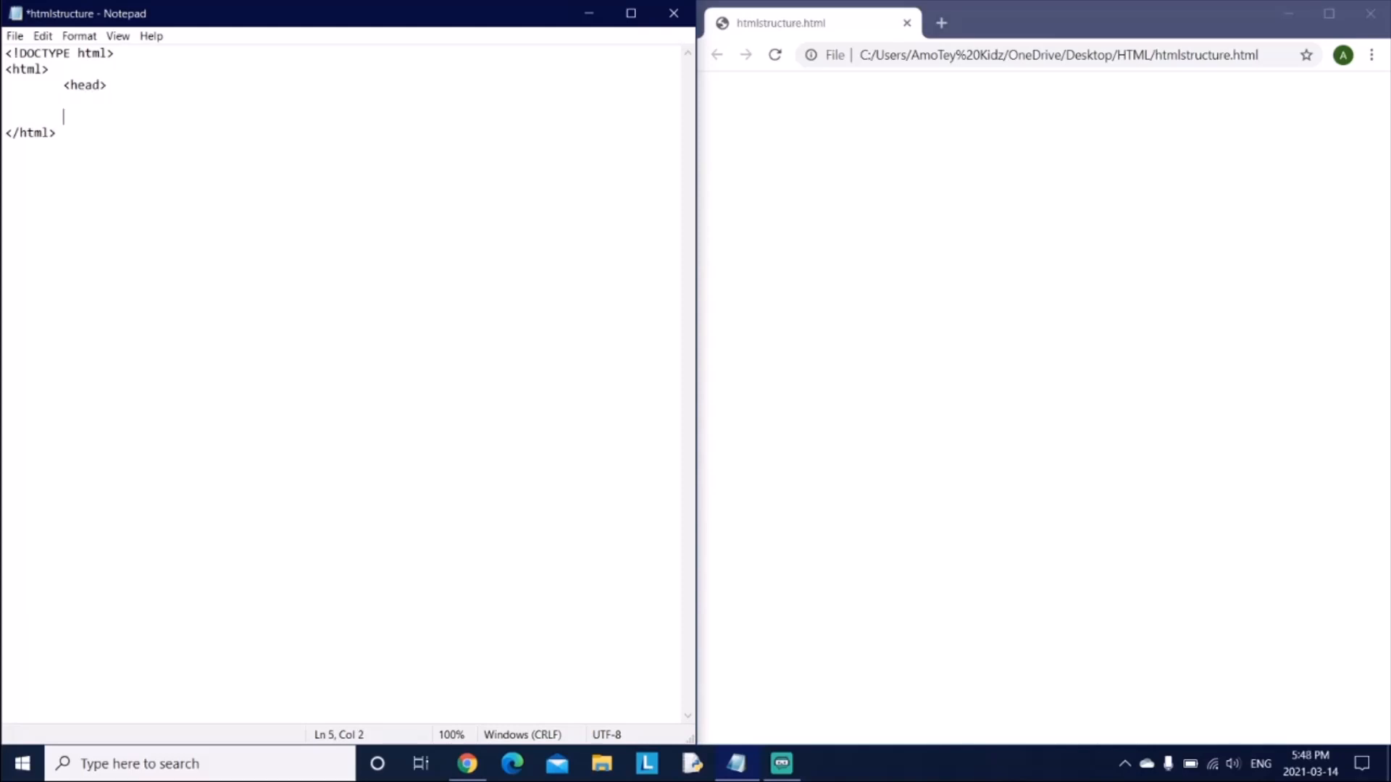
text(<)
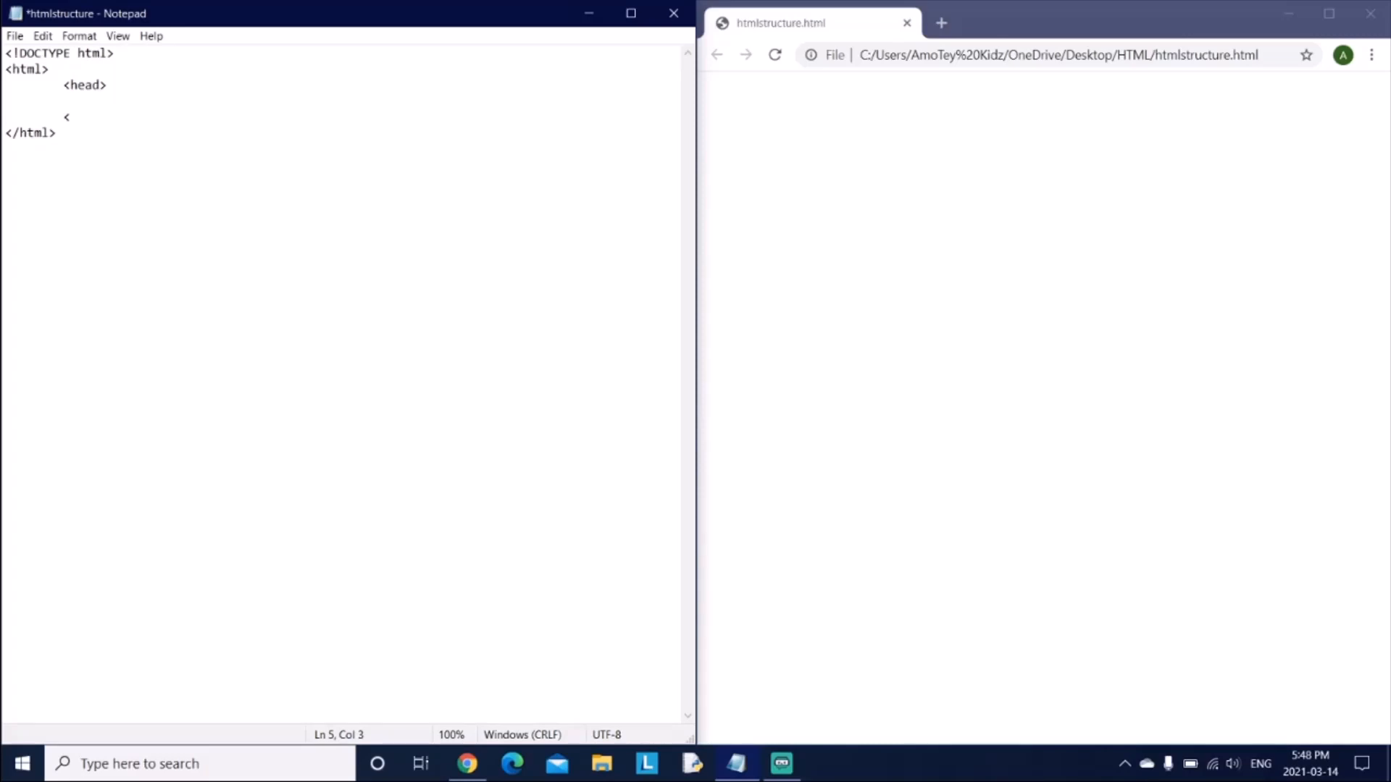
text(/head>)
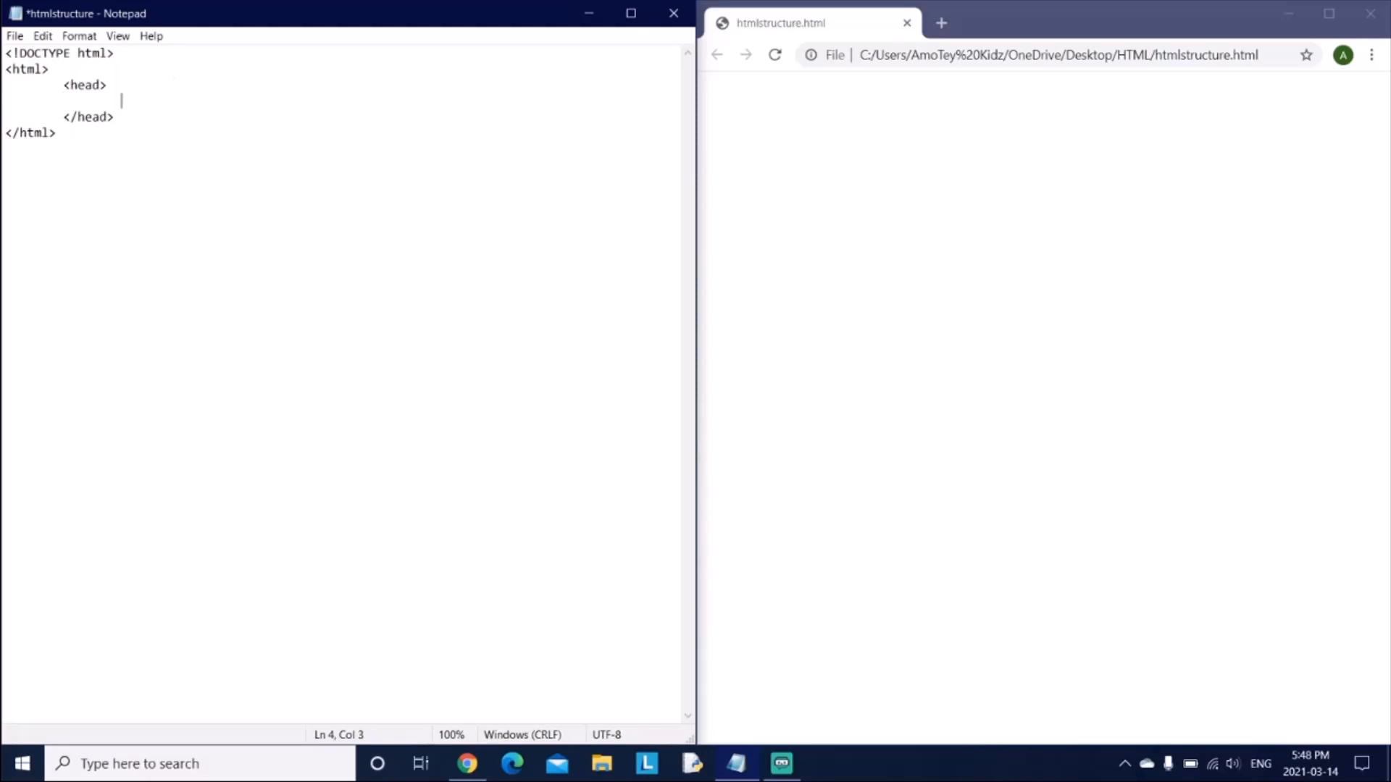
Insert an empty <title></title> element inside the head and start a new line after </head>
text(<title>)
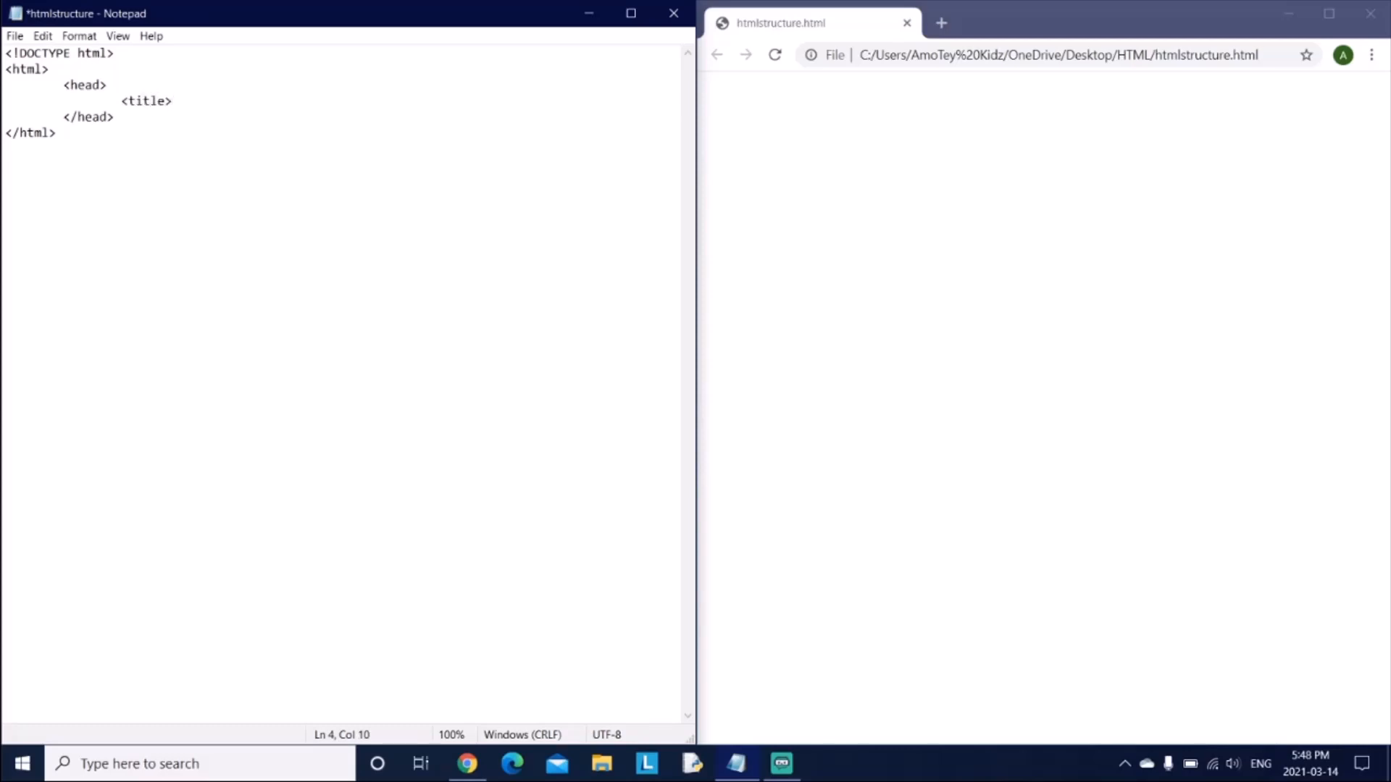
text(</)
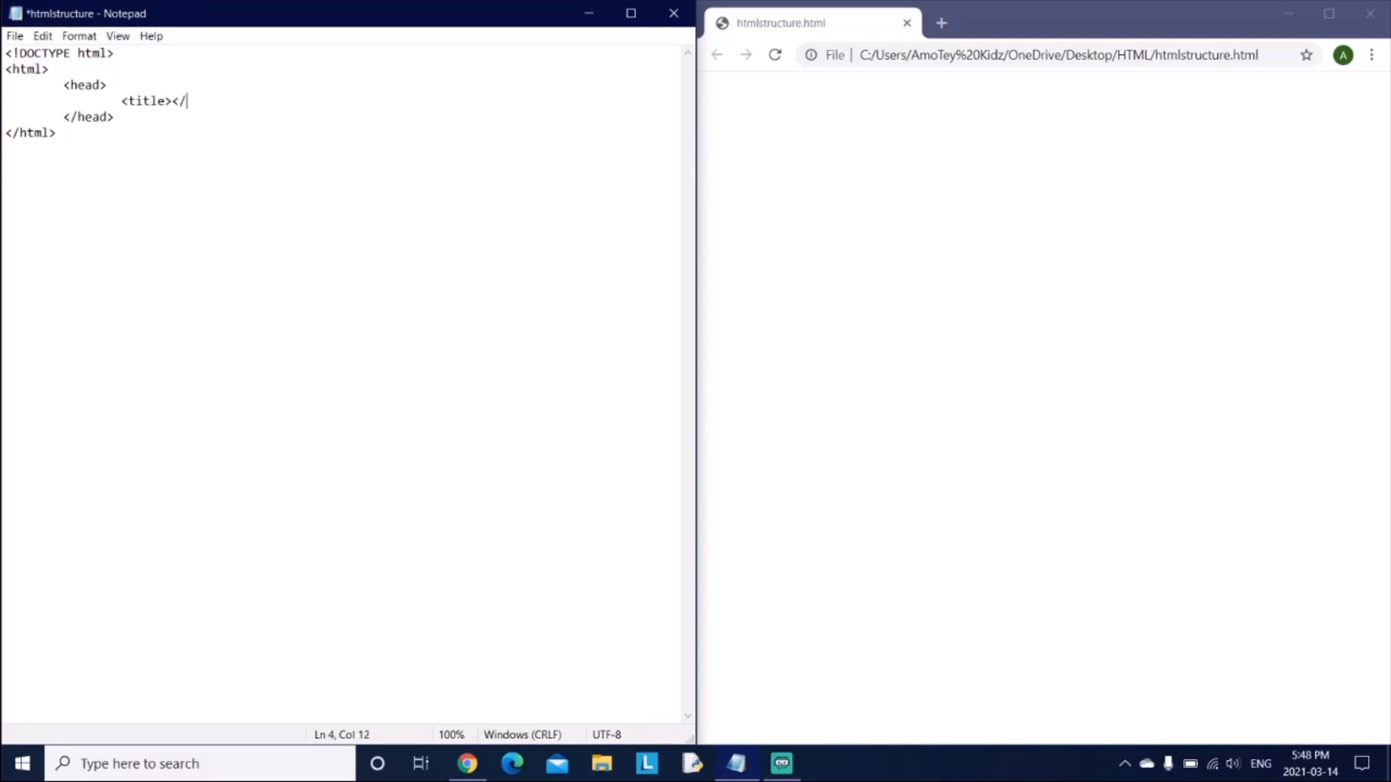
text(title>)
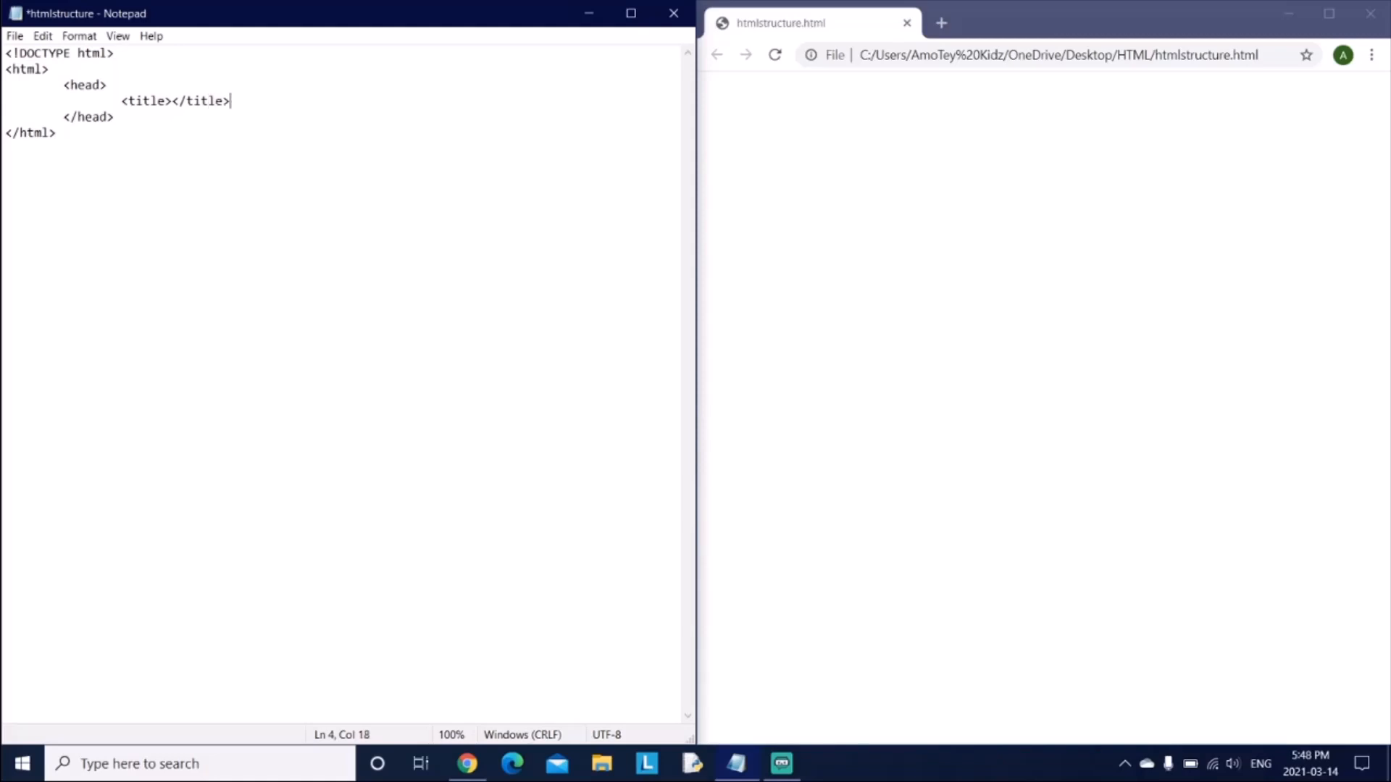
click(151, 120)
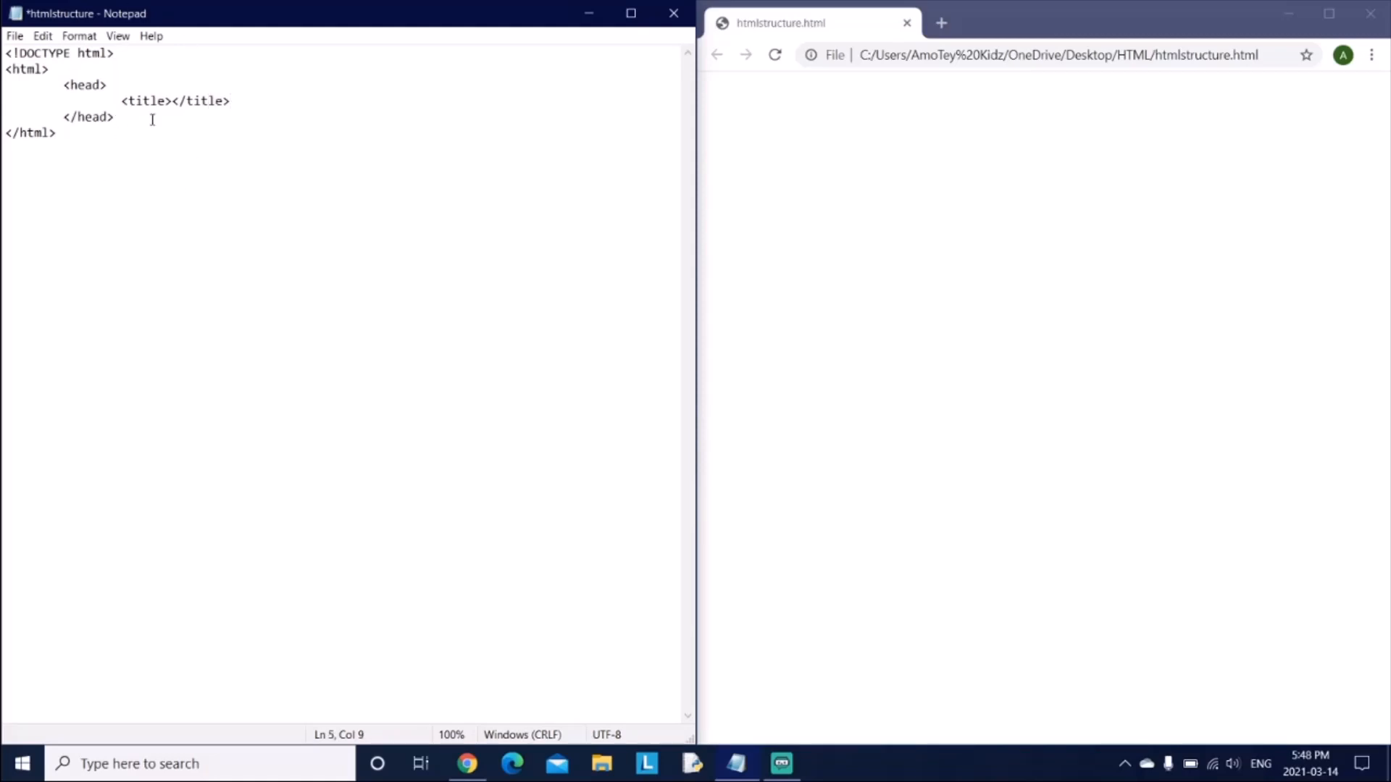
click(126, 116)
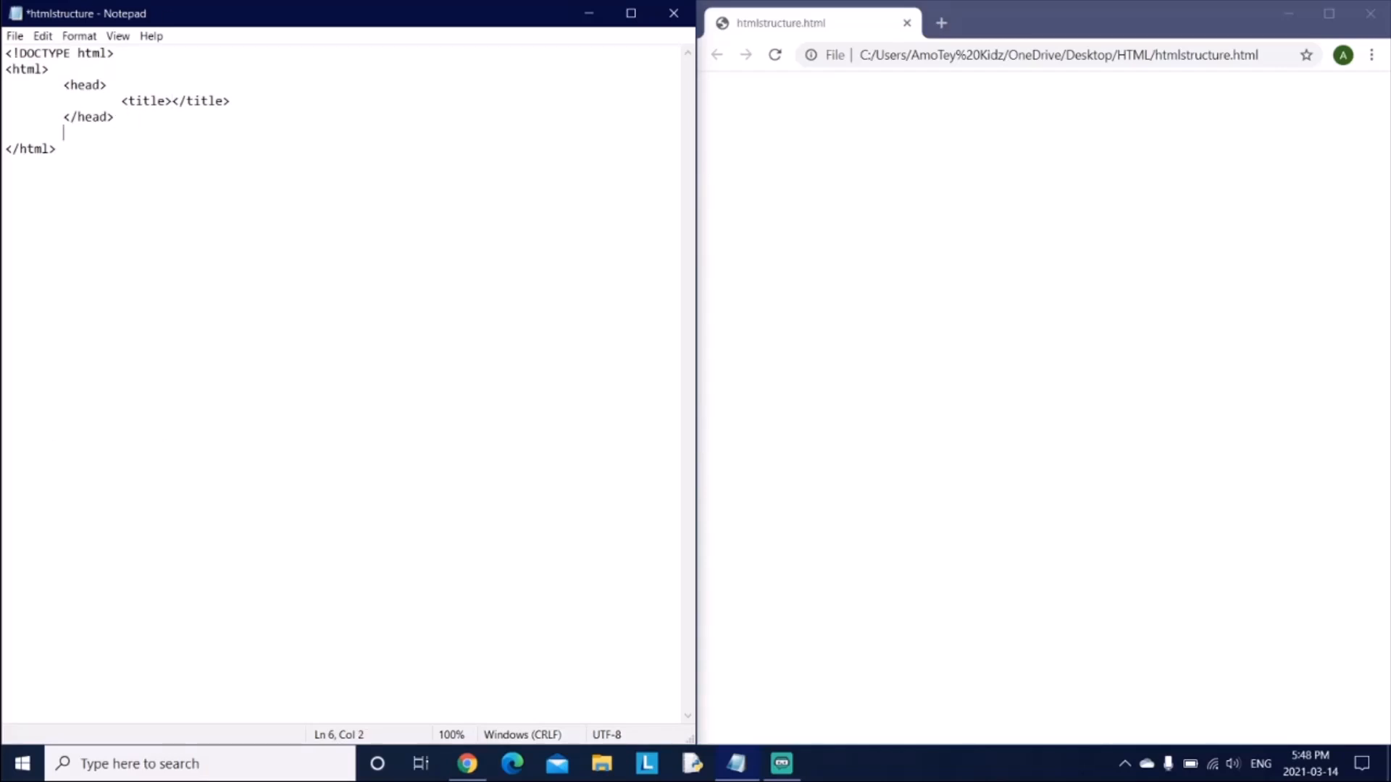
Add opening and closing body tags around an empty line after the head section
text(<bo)
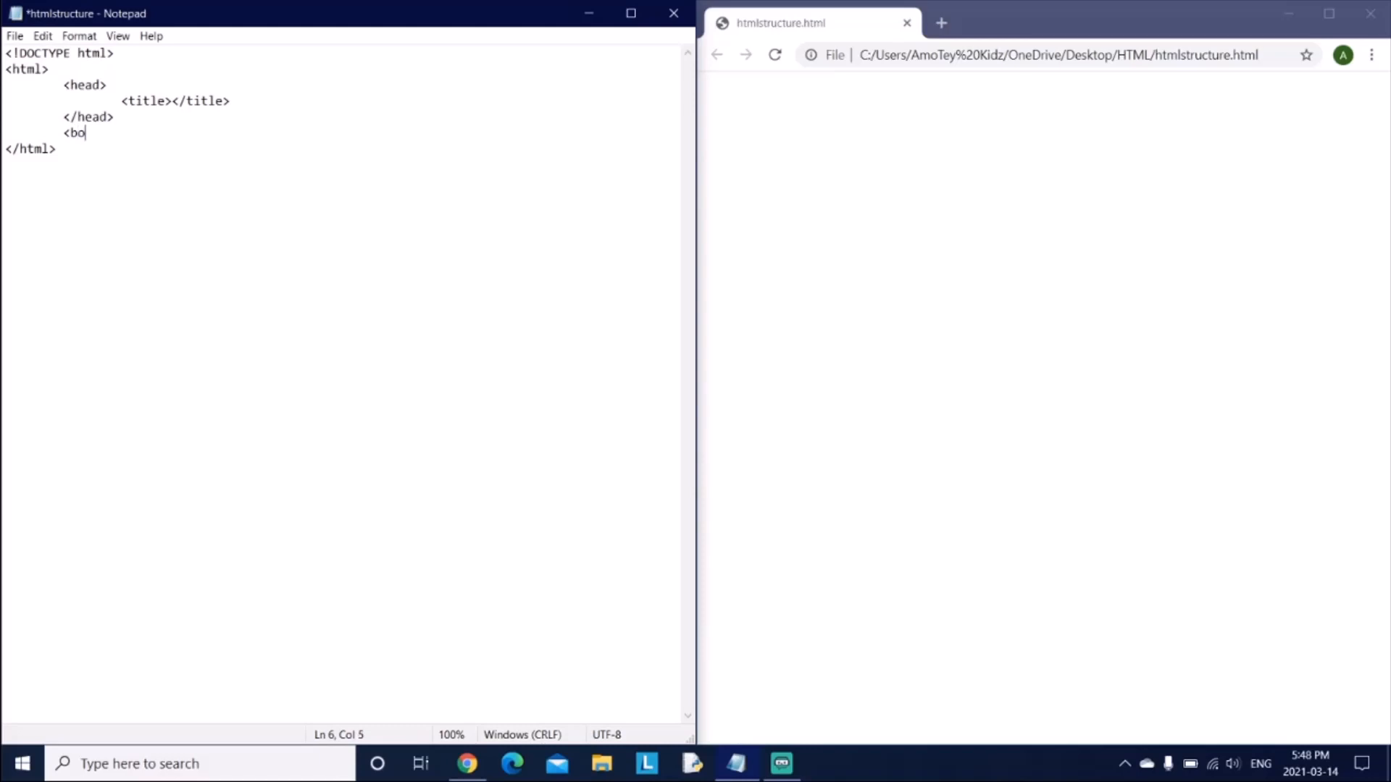
text(dy>)
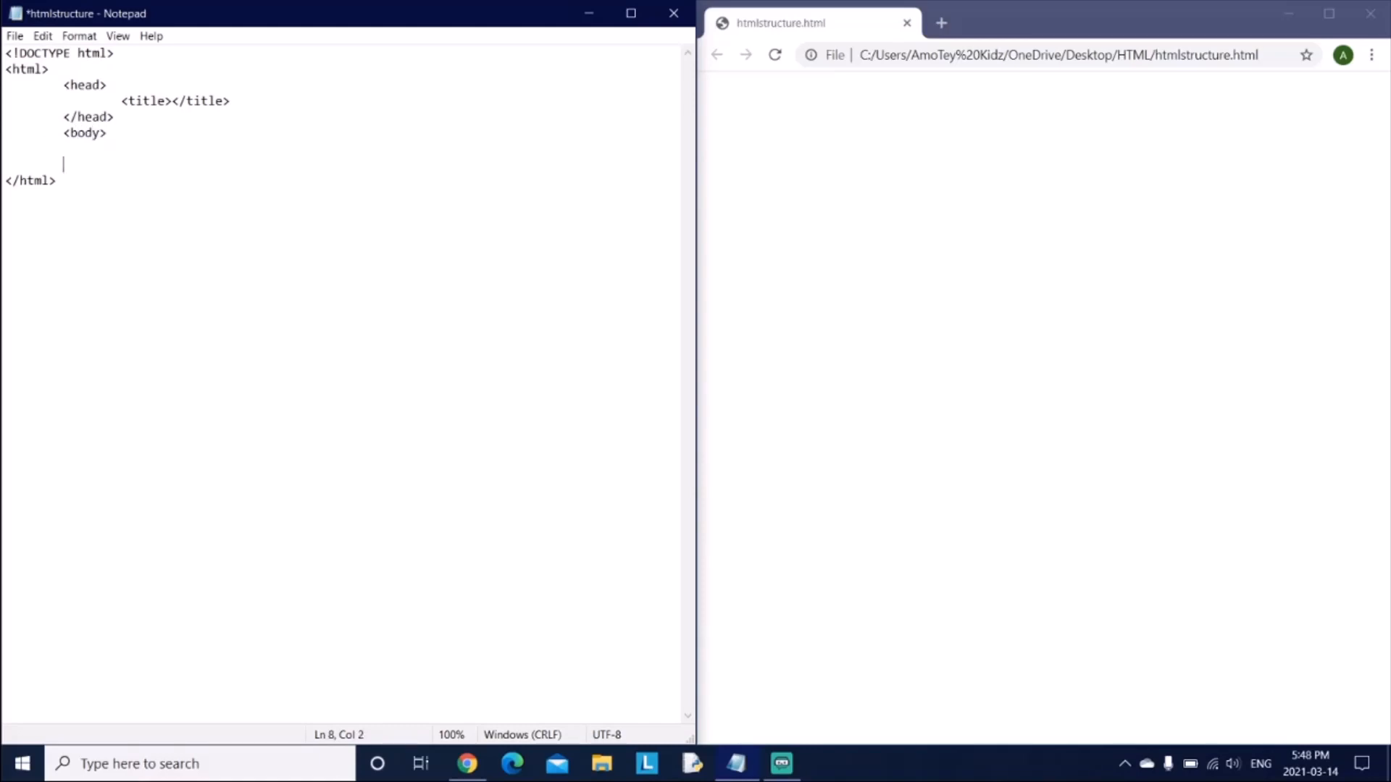
text(</)
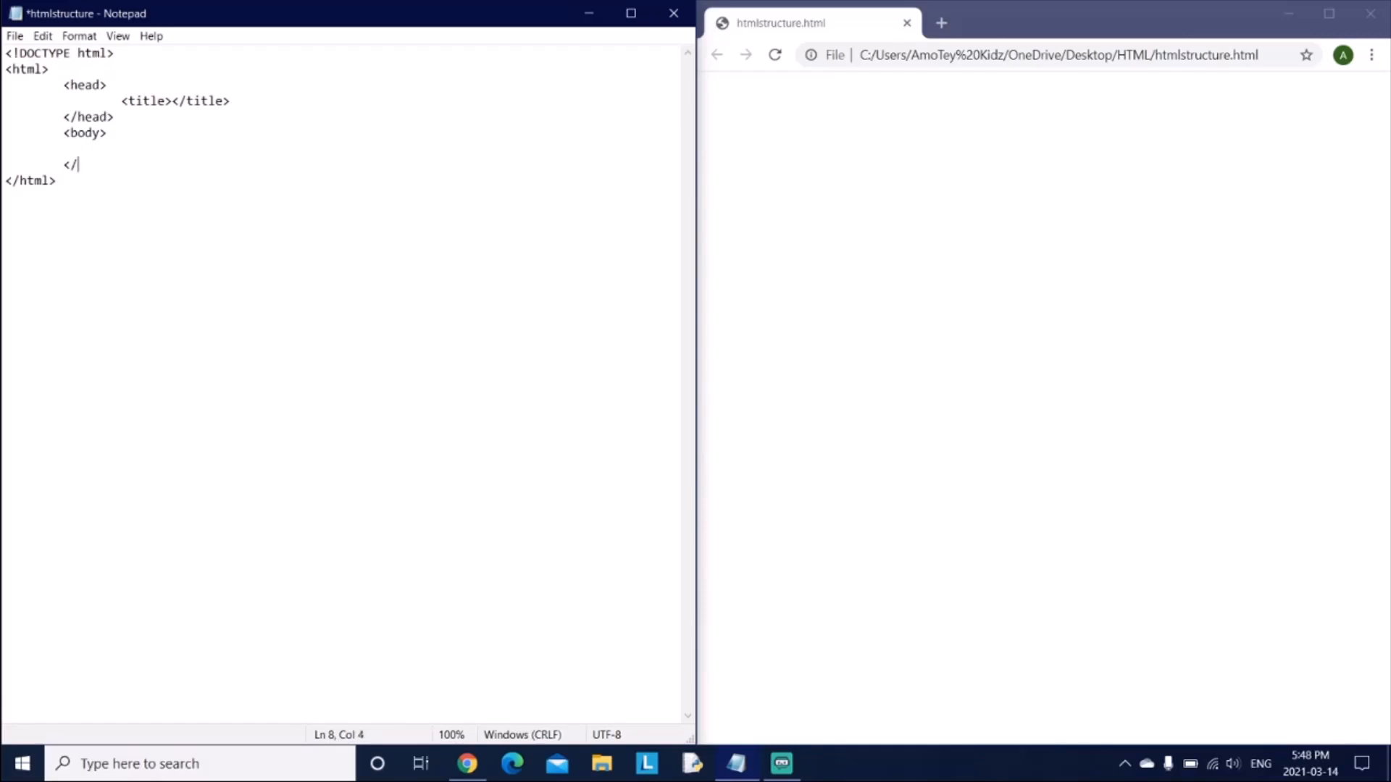
text(body>)
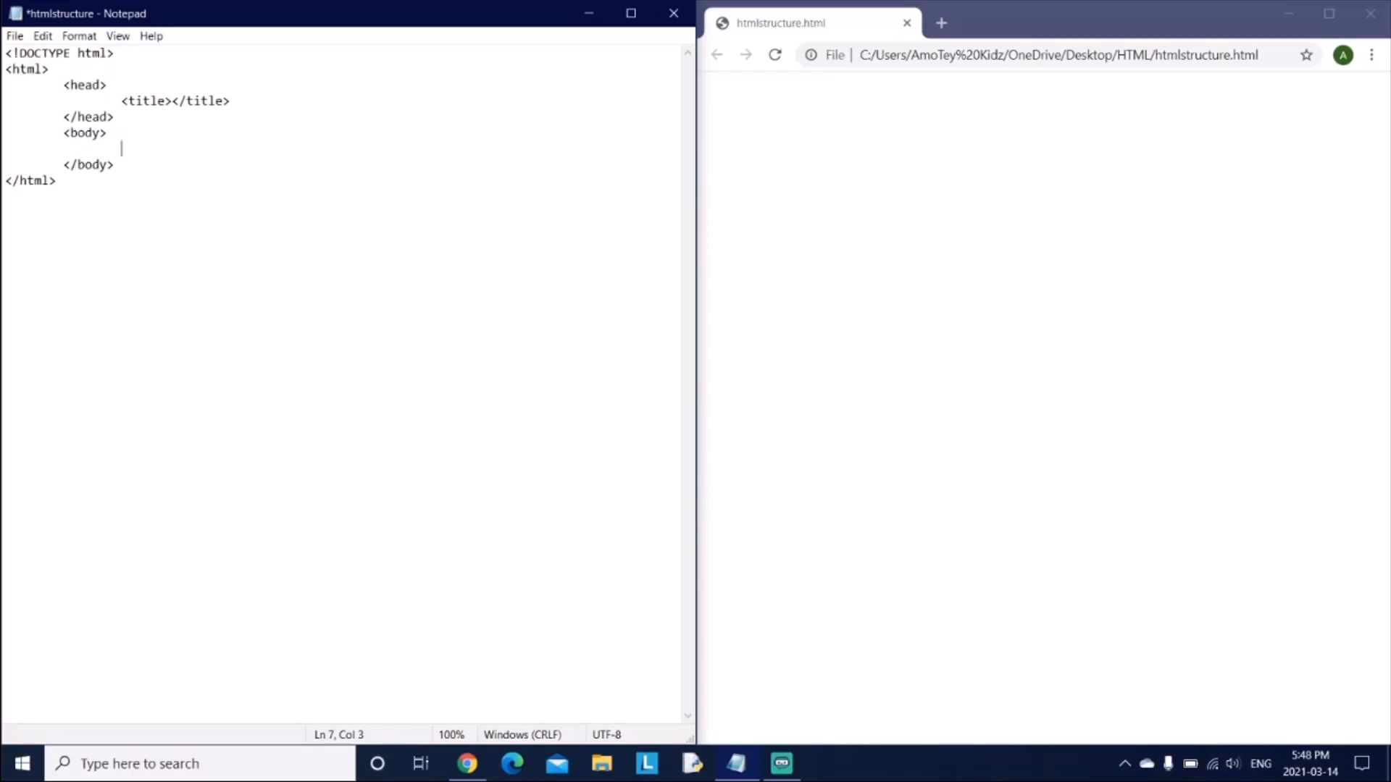
mouse_move(155, 148)
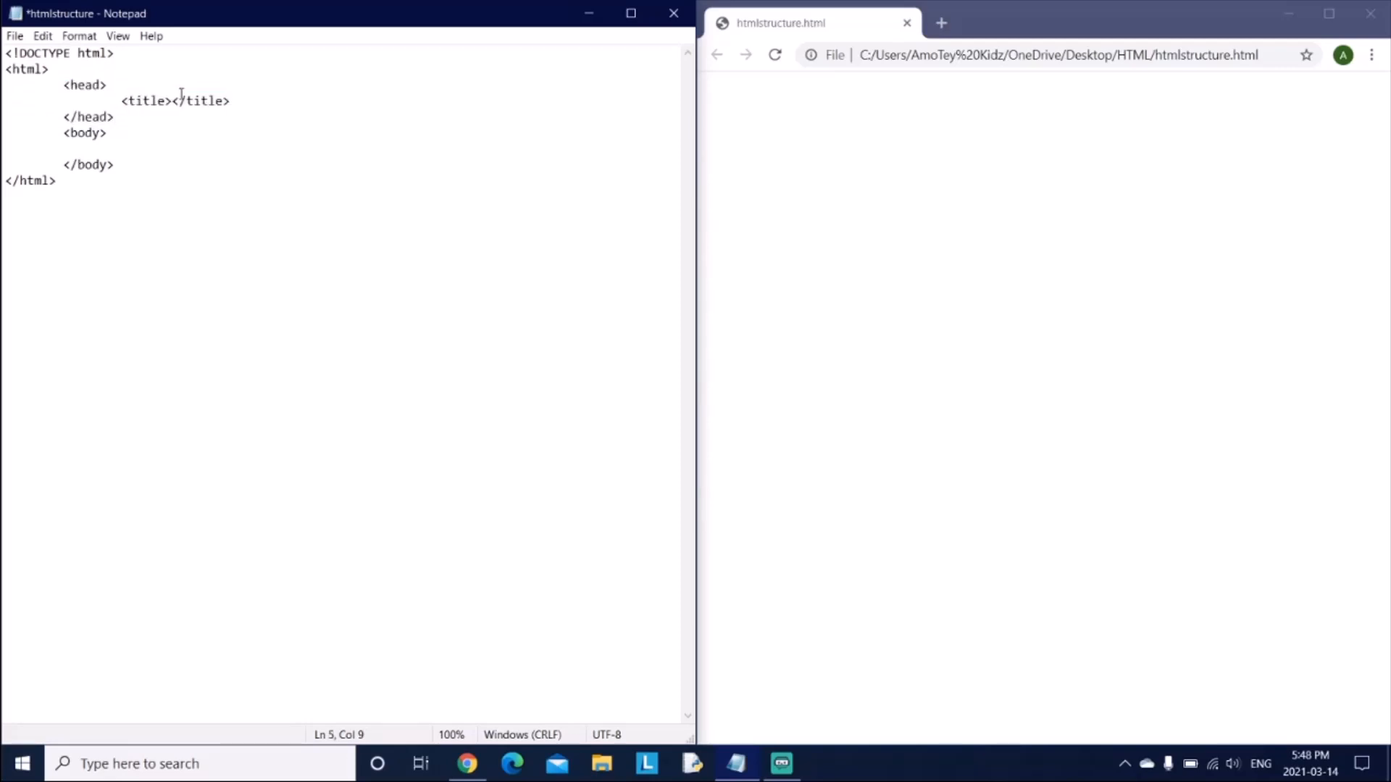
click(172, 100)
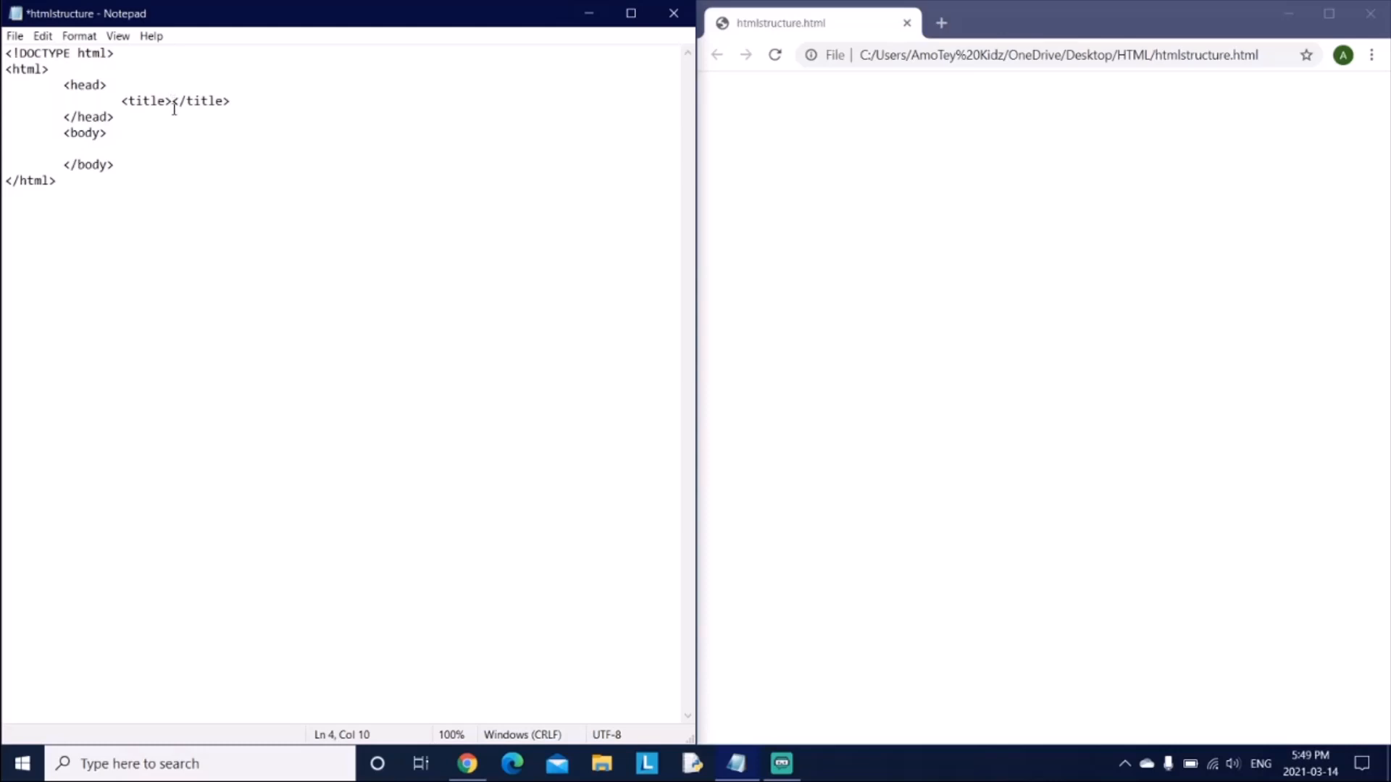
Set the title text to HTML Structure and save the file
text(HTML Structure)
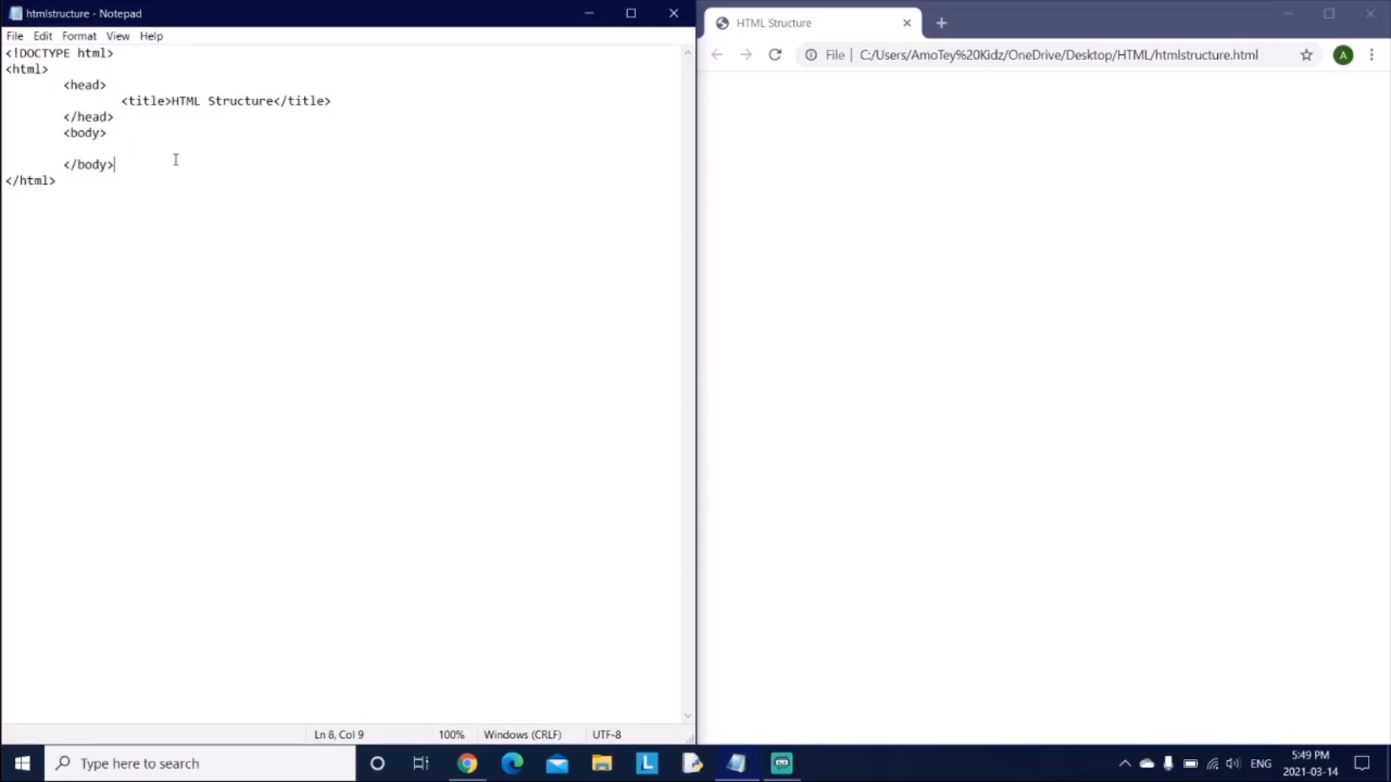
mouse_move(1011, 362)
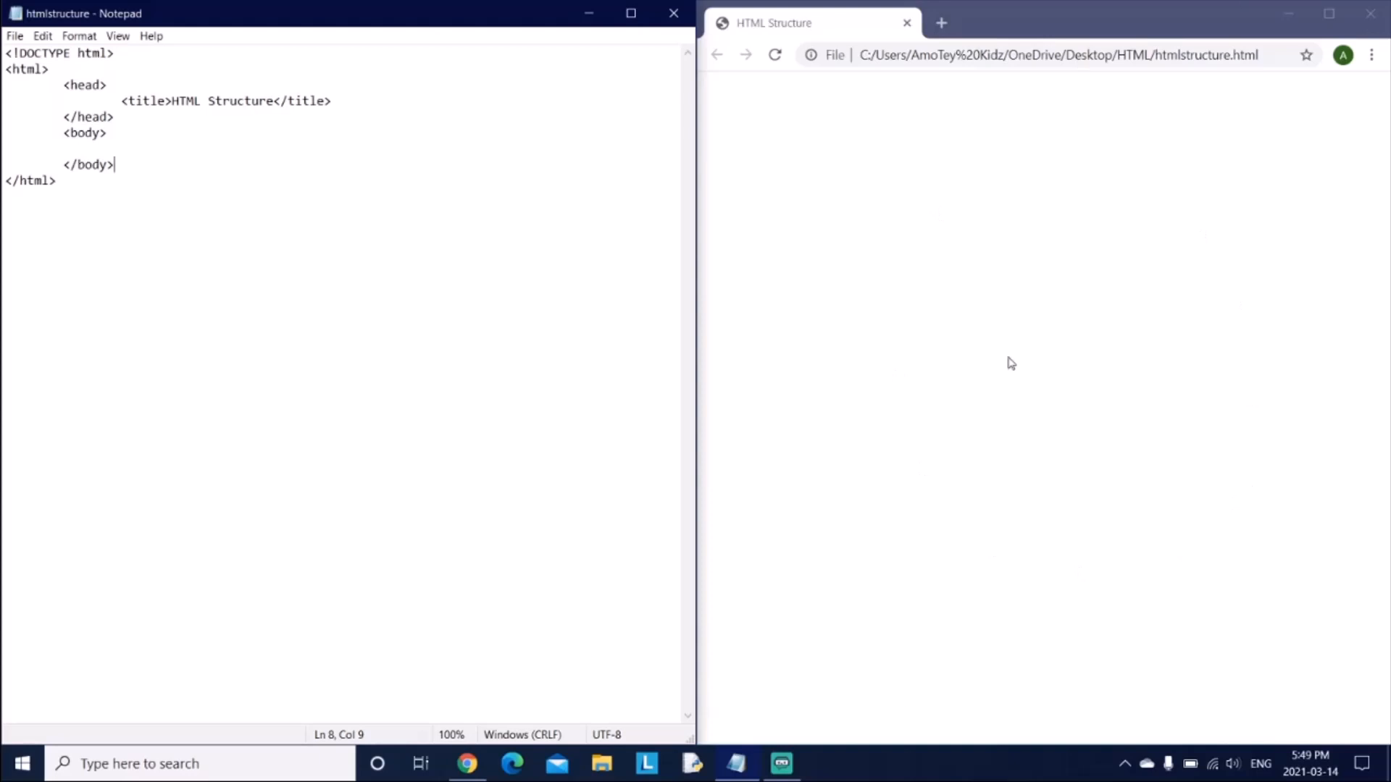
mouse_move(871, 100)
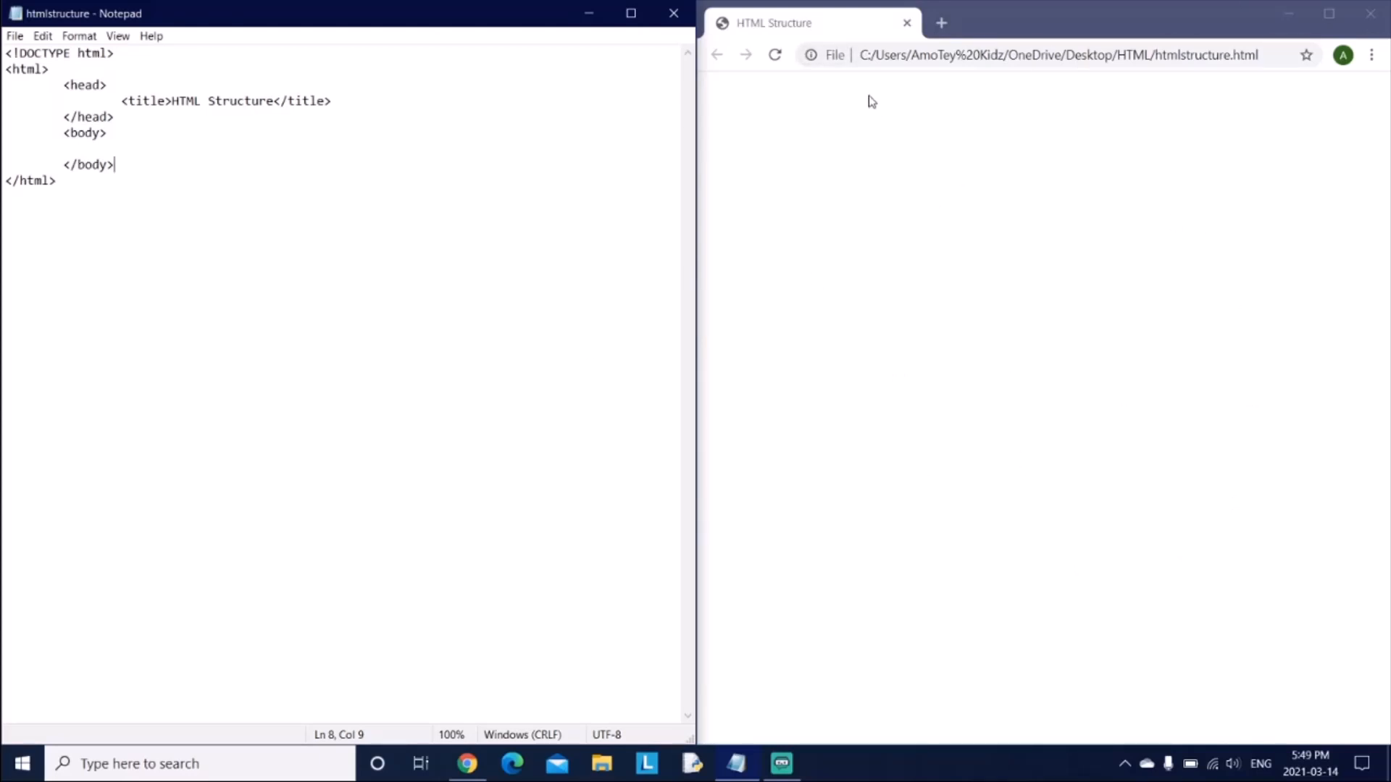
mouse_move(816, 355)
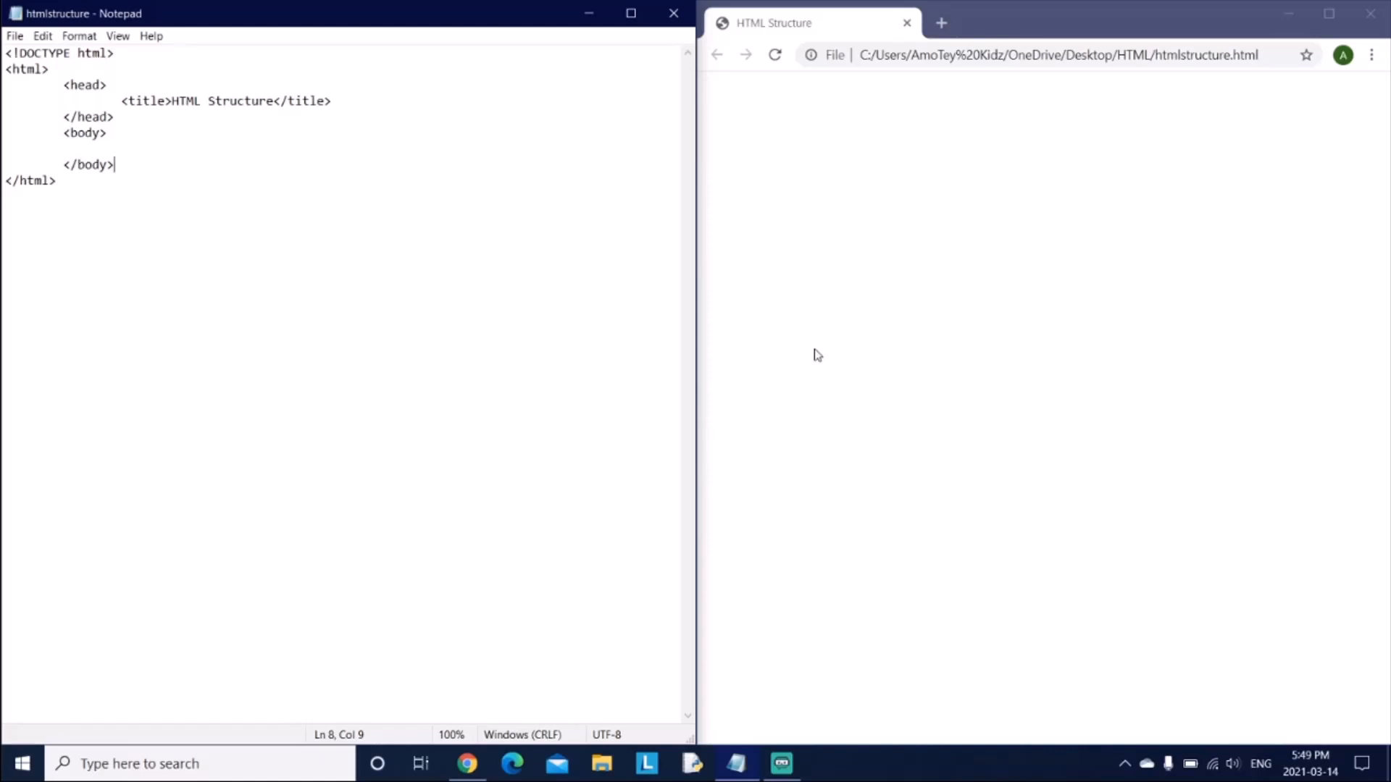
click(284, 157)
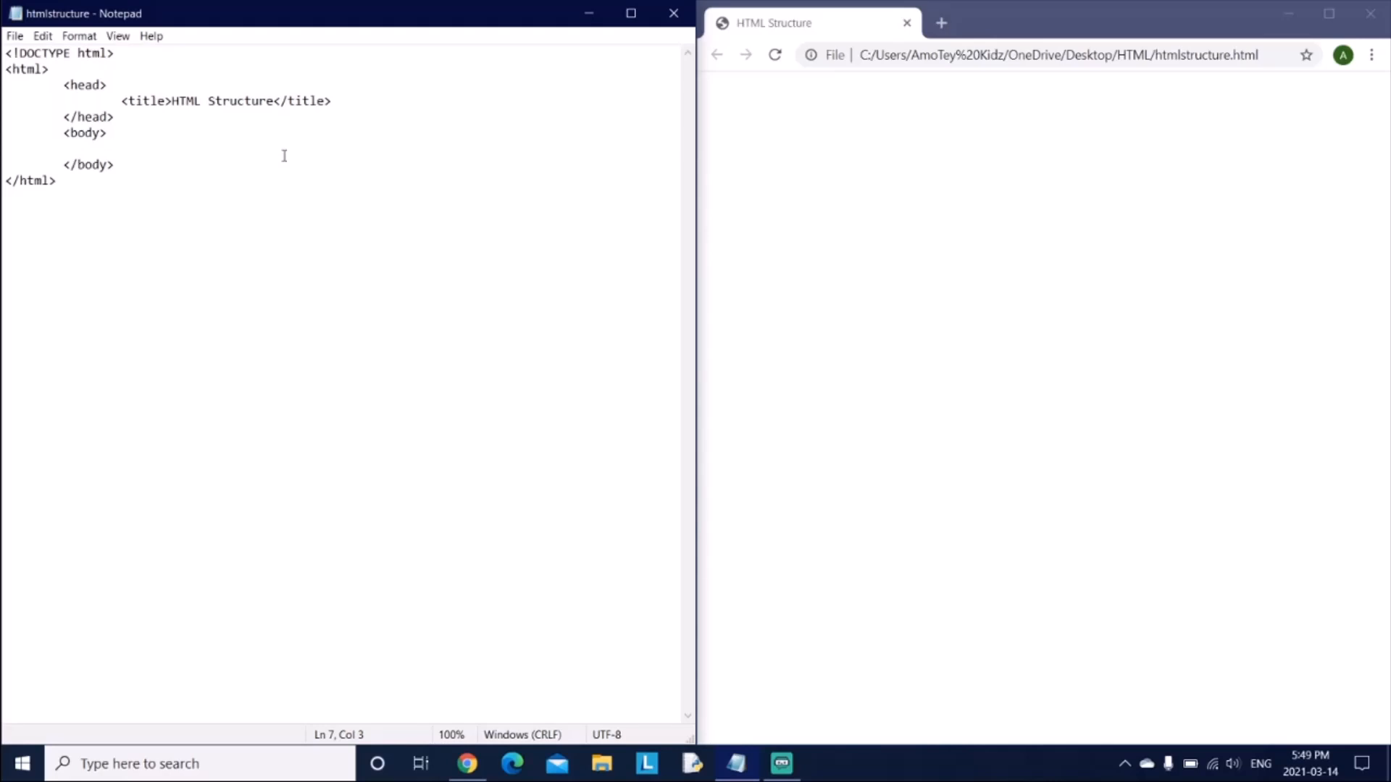
Add the h1 heading HTML Structure inside the body
text(<)
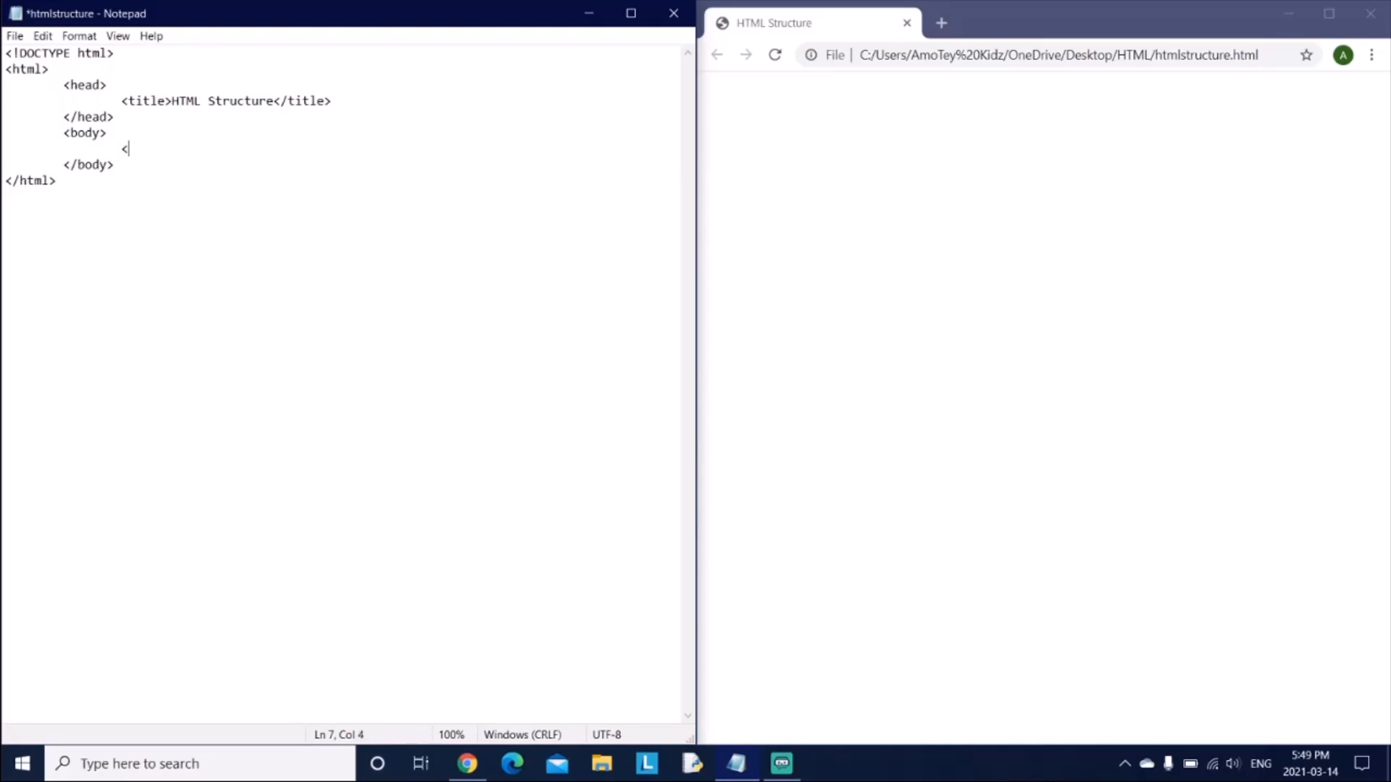
text(h1>)
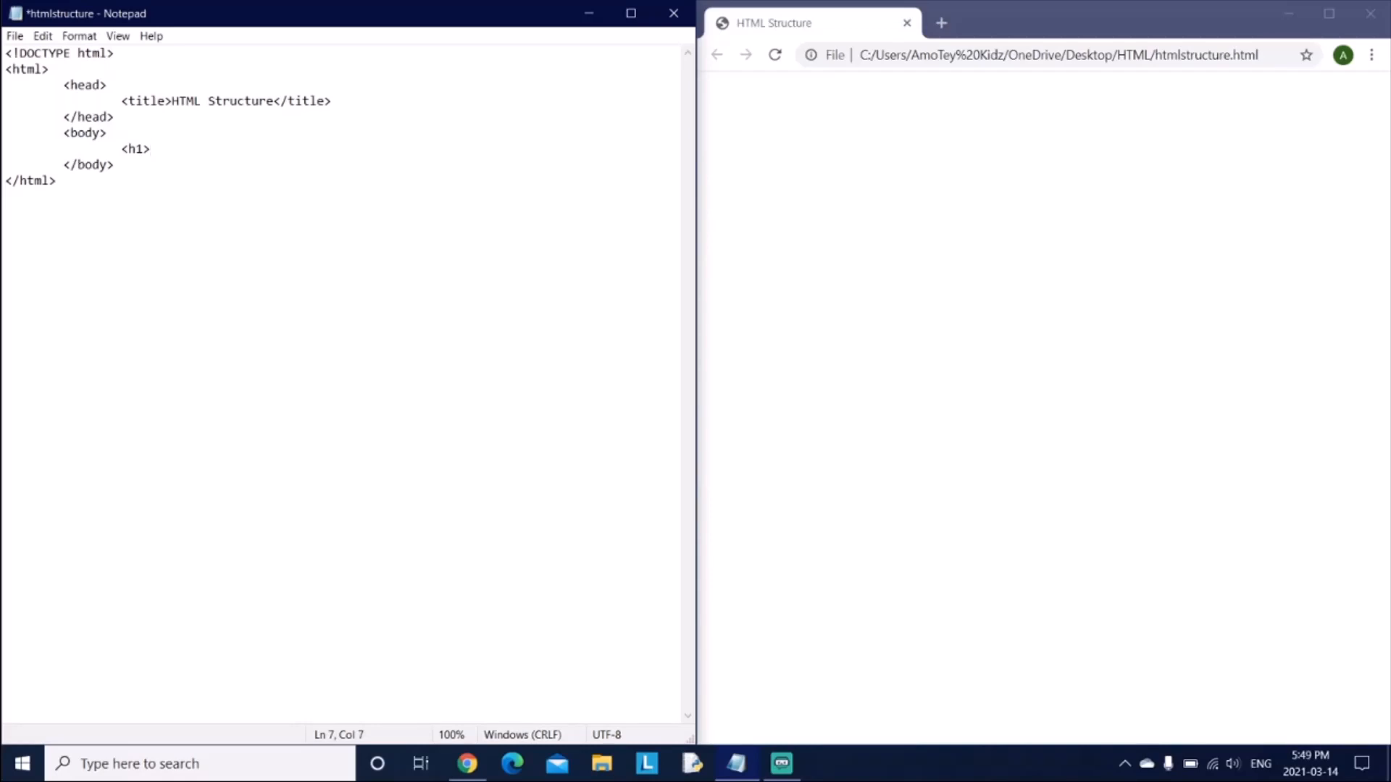
text(HTML Structure<)
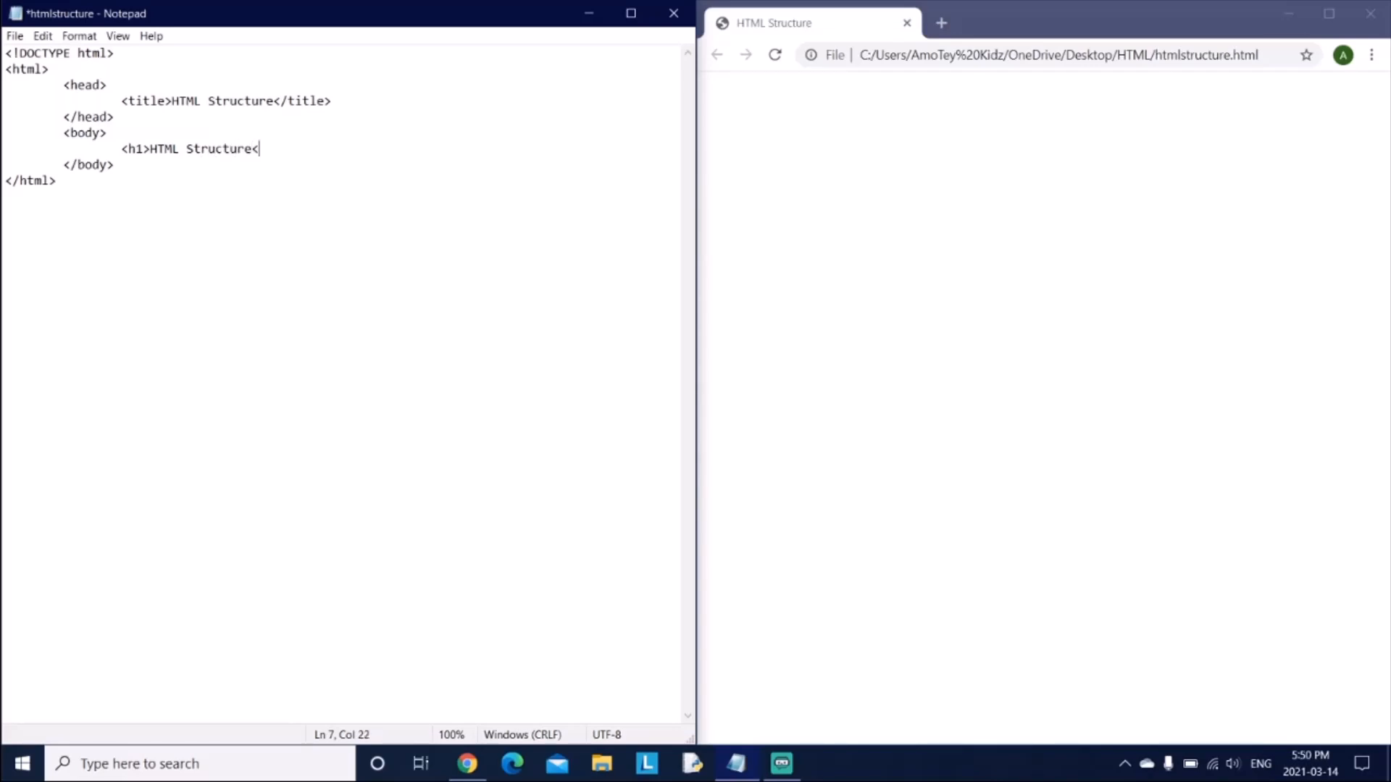
text(/h1>)
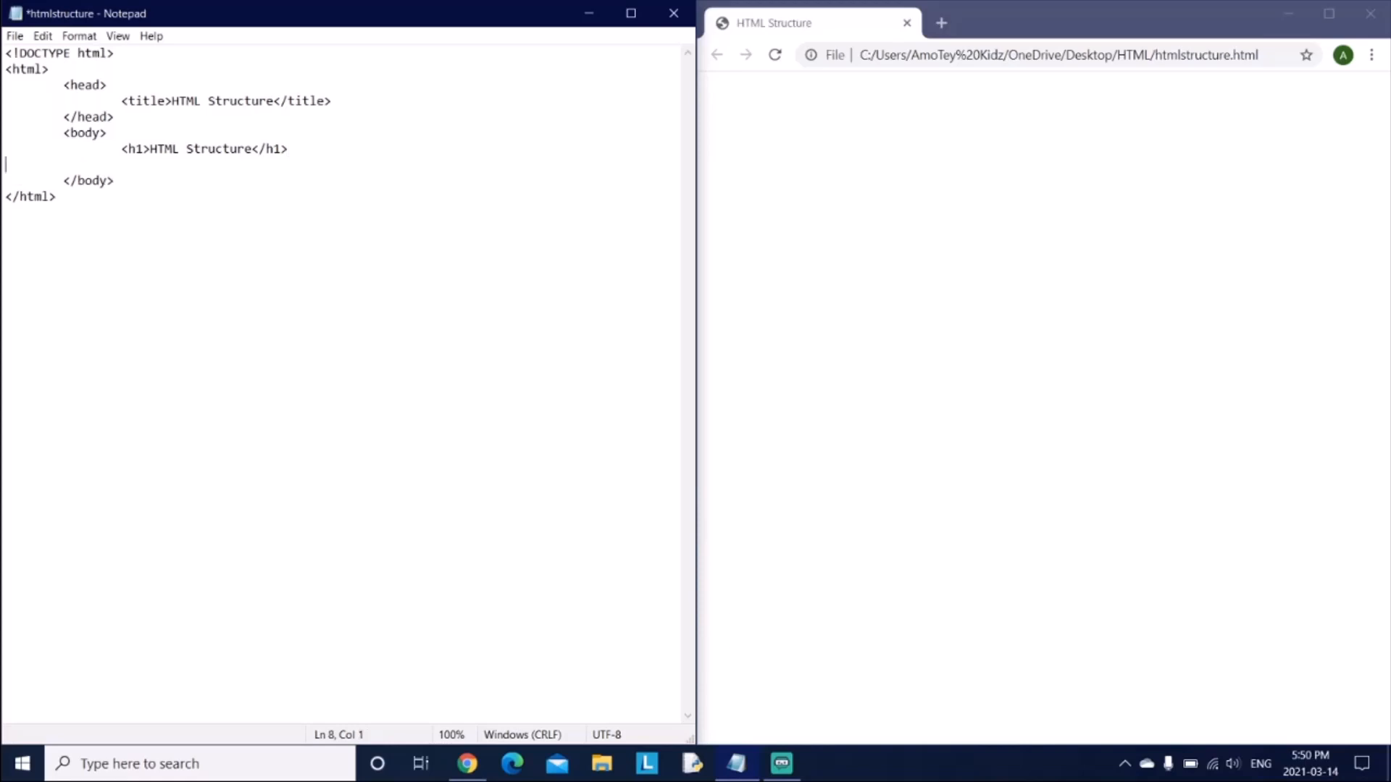
Add the paragraph This is the HTML Structure. below the heading
text(<p)
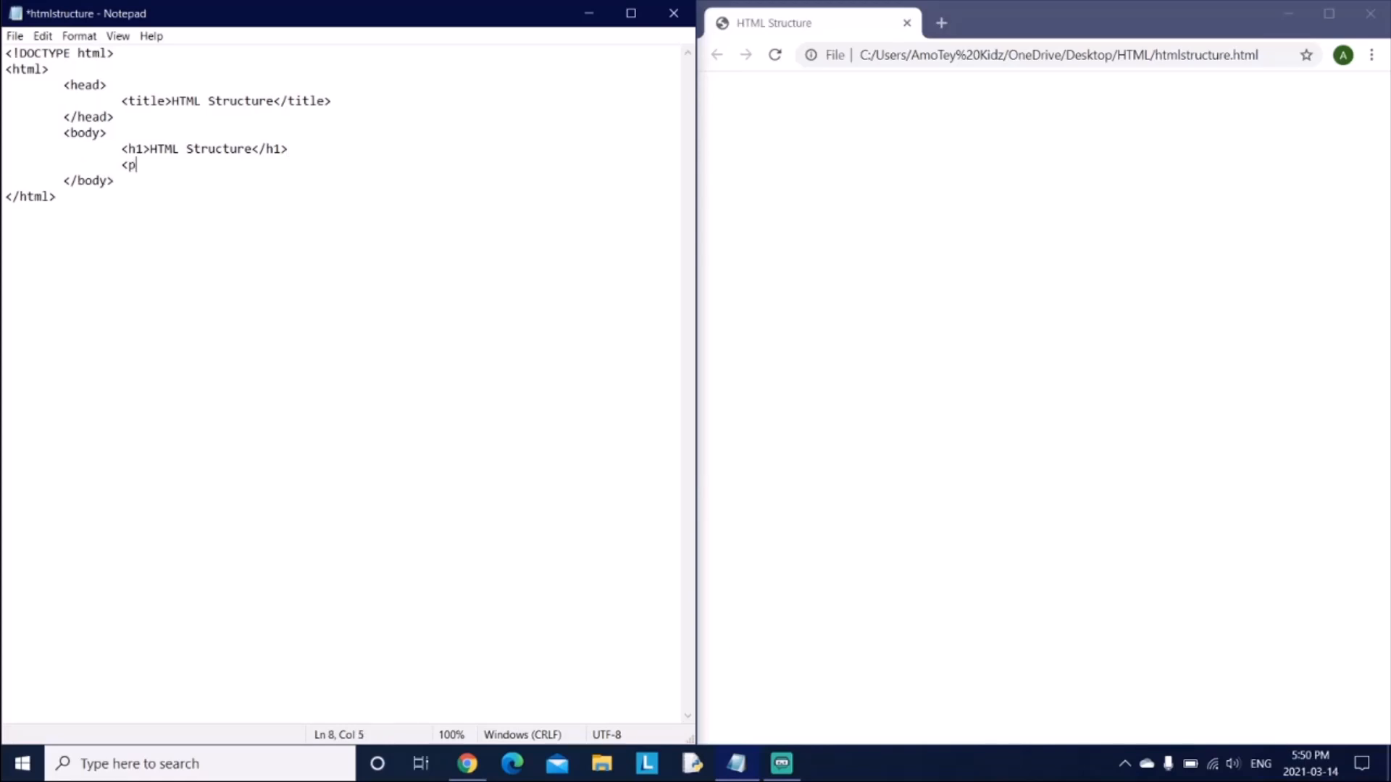
text(>)
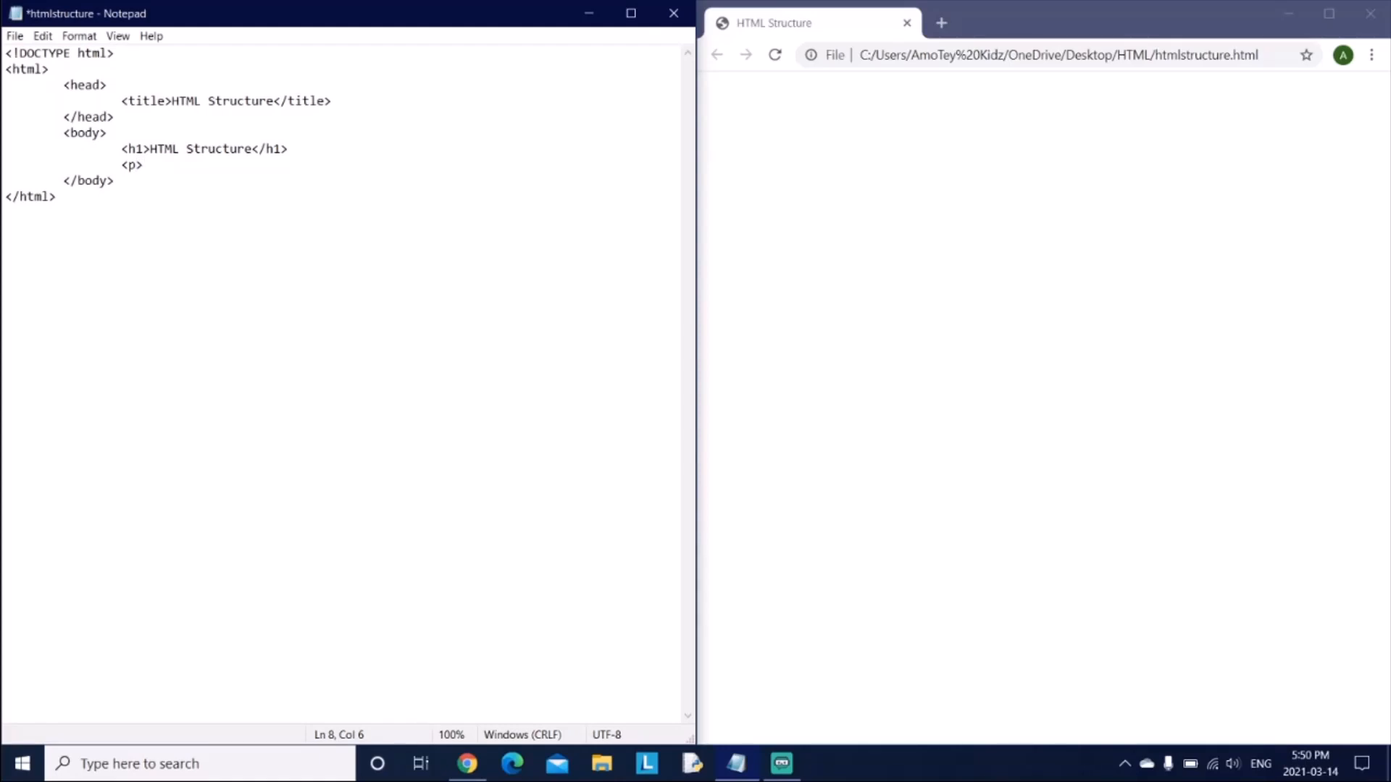
text(This is th)
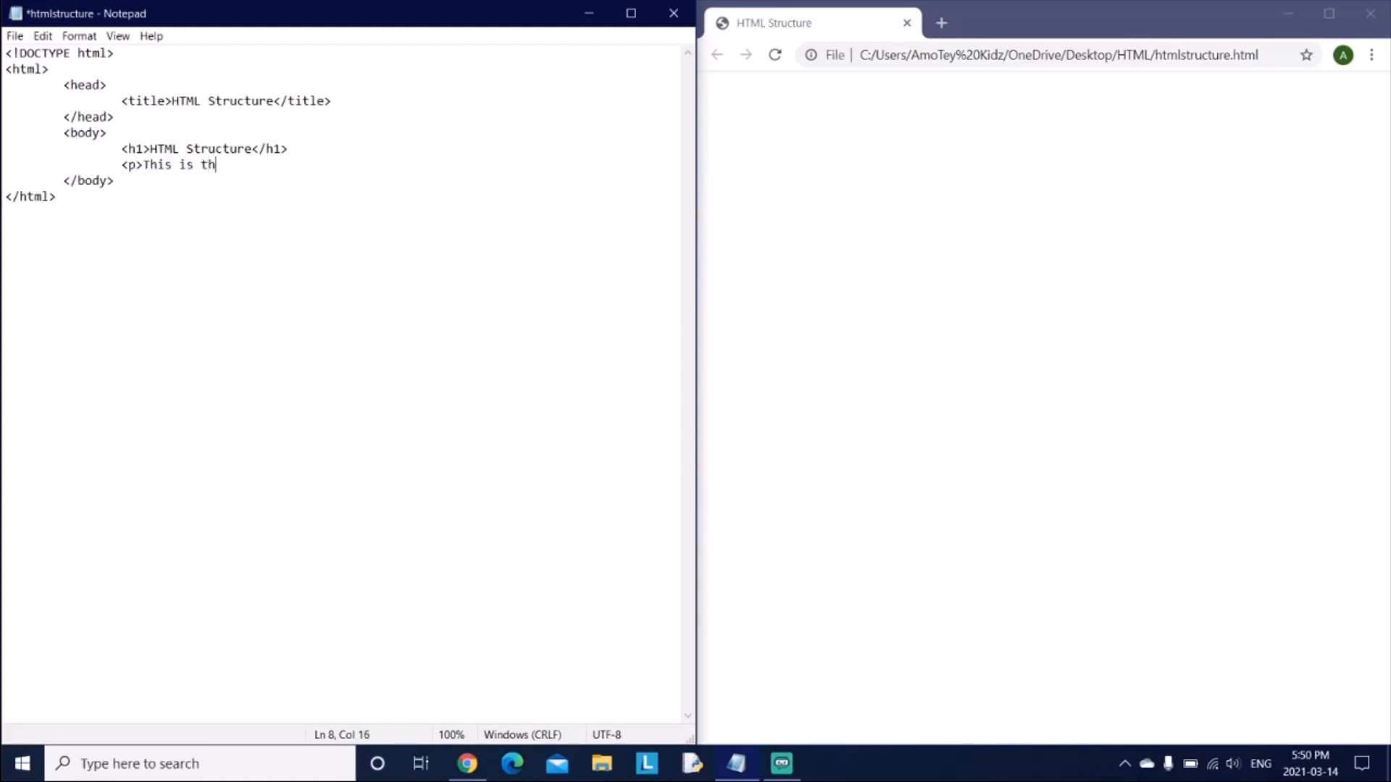
text(e HTML Struc)
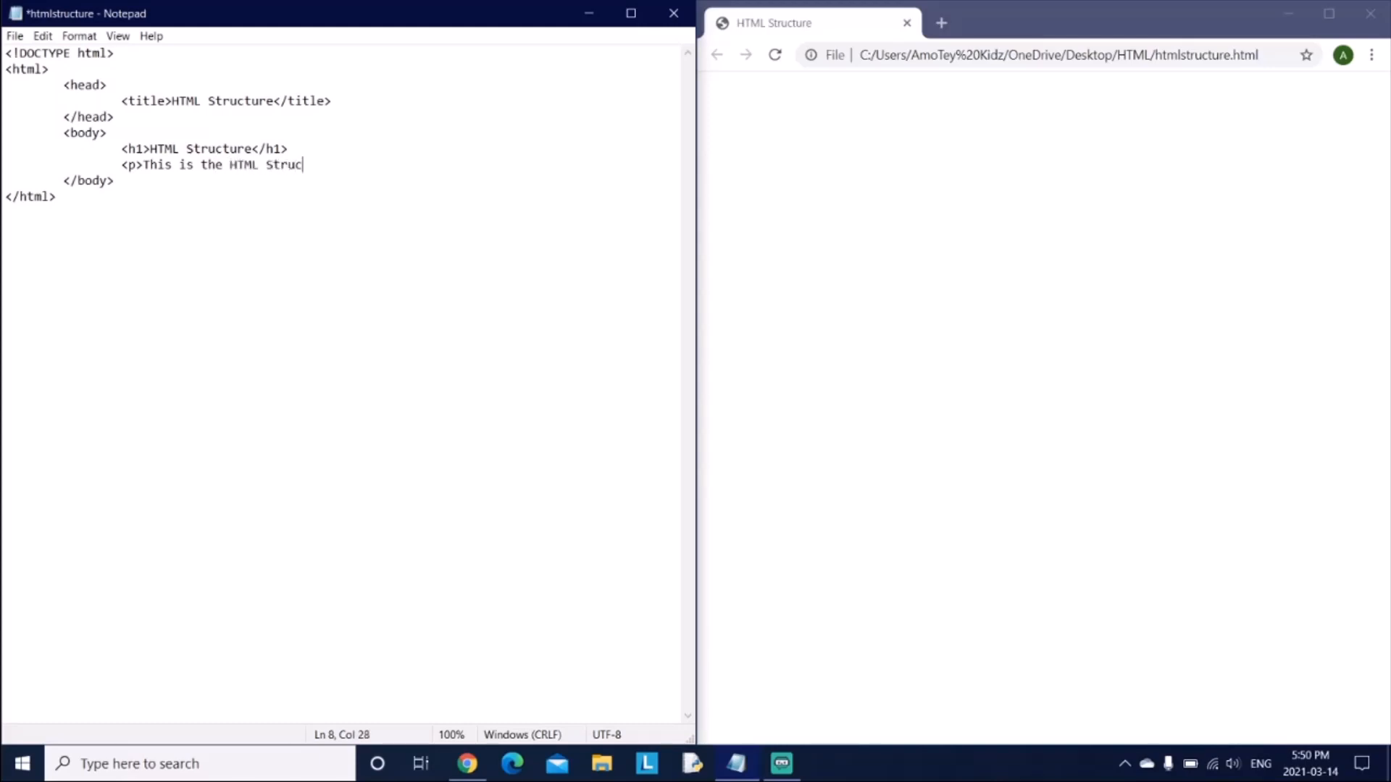
text(ture)
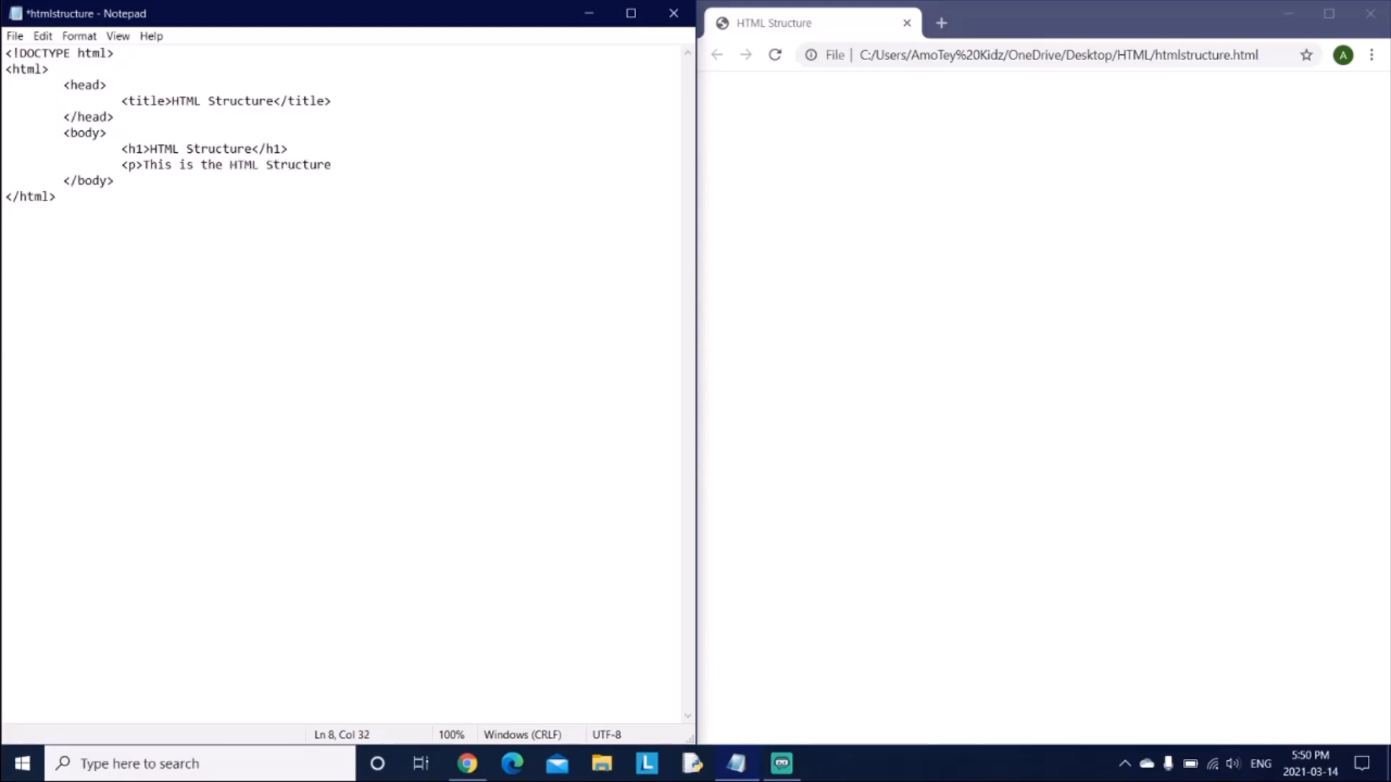
text(.<)
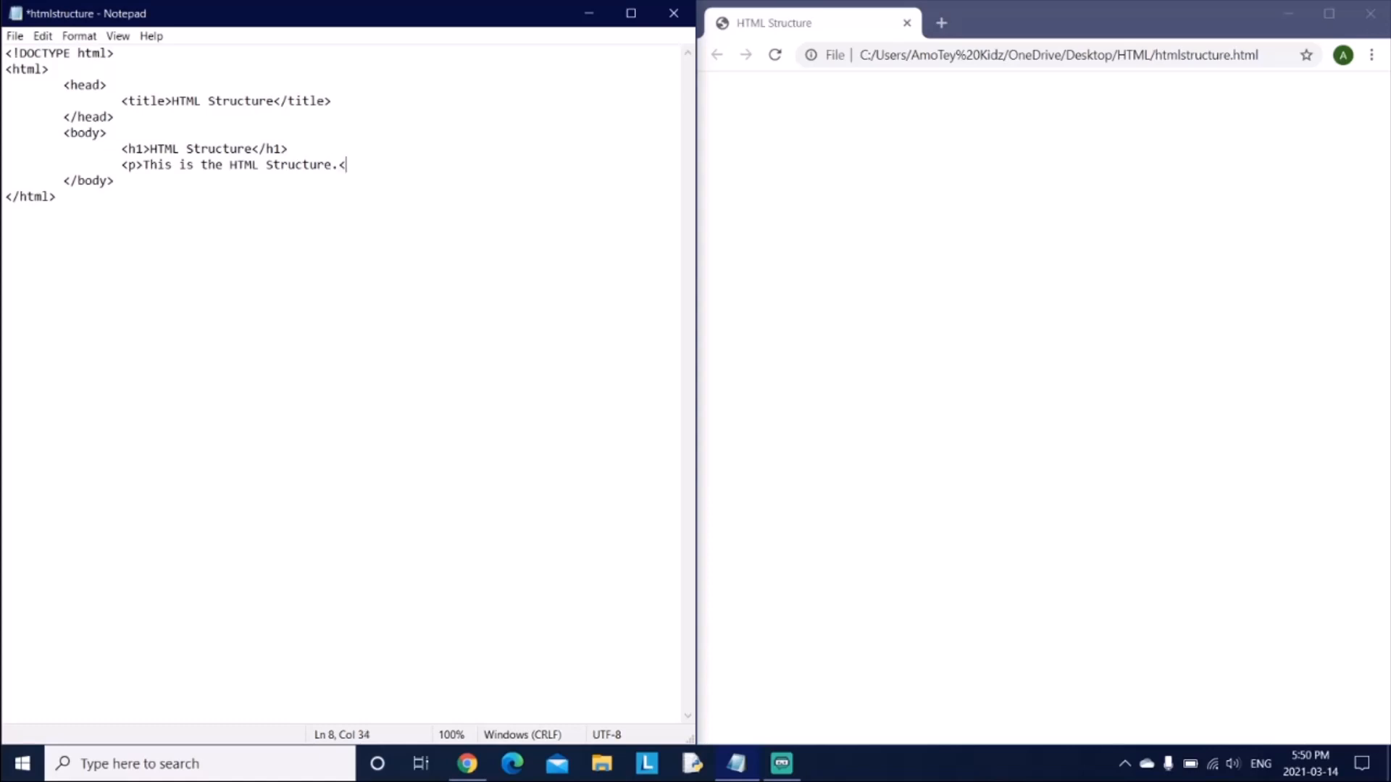
text(/p>)
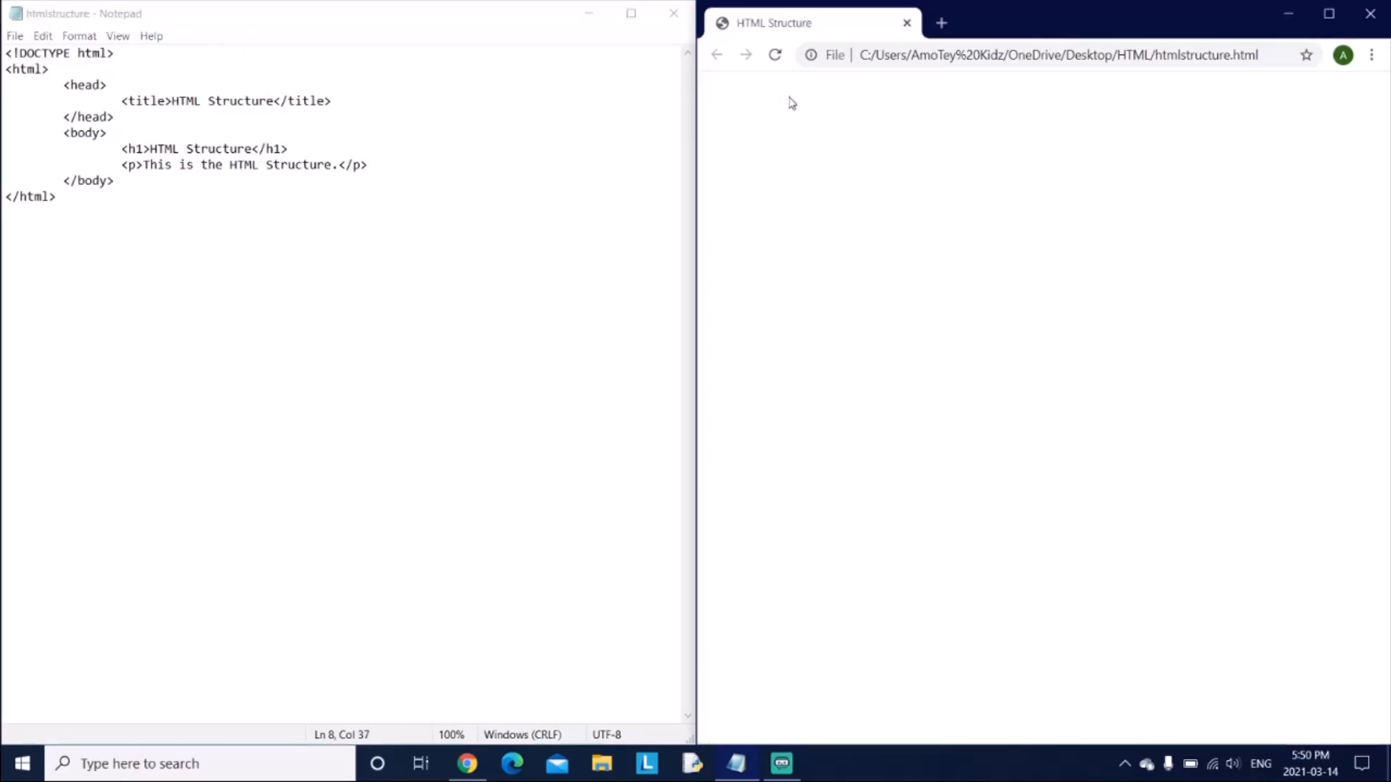
Reload htmlstructure.html in Chrome to show the new heading and paragraph
click(773, 54)
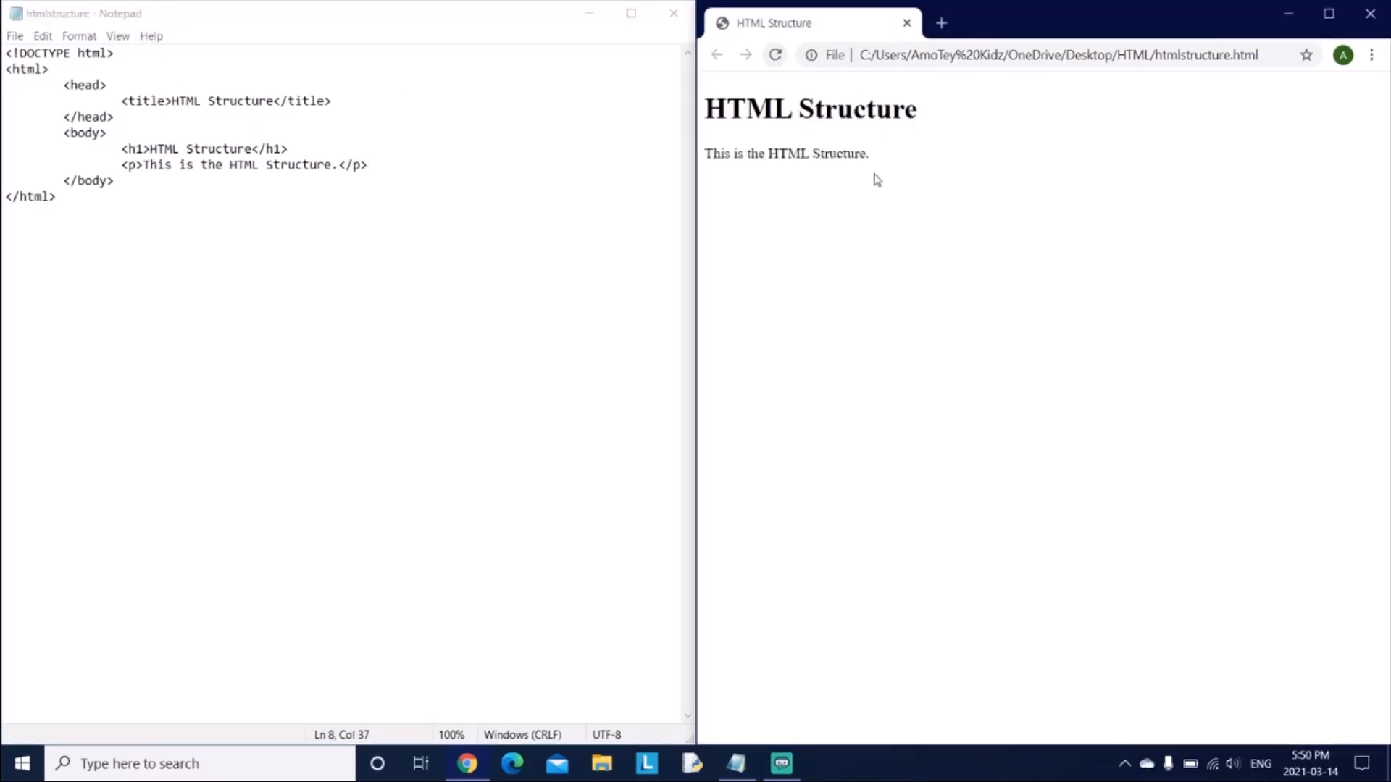
mouse_move(982, 125)
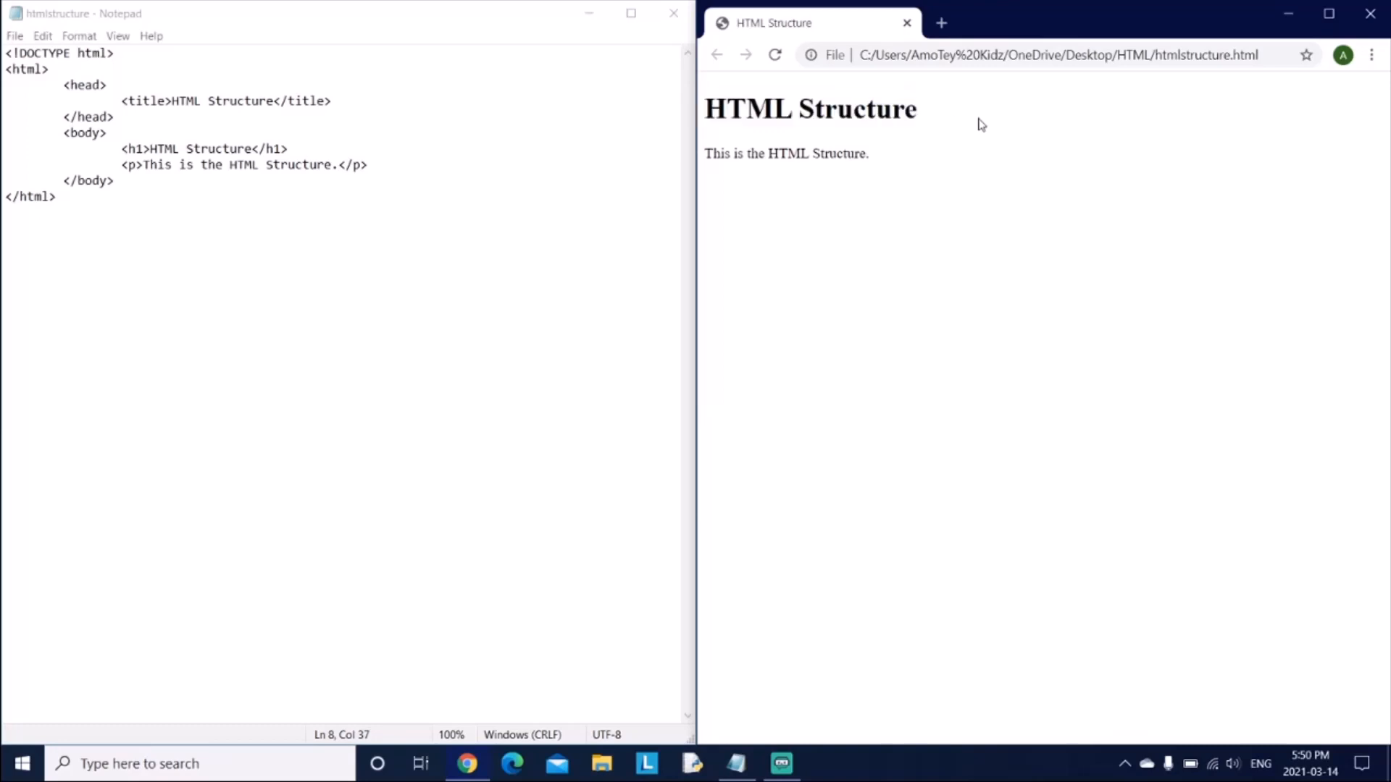
triple_click(785, 153)
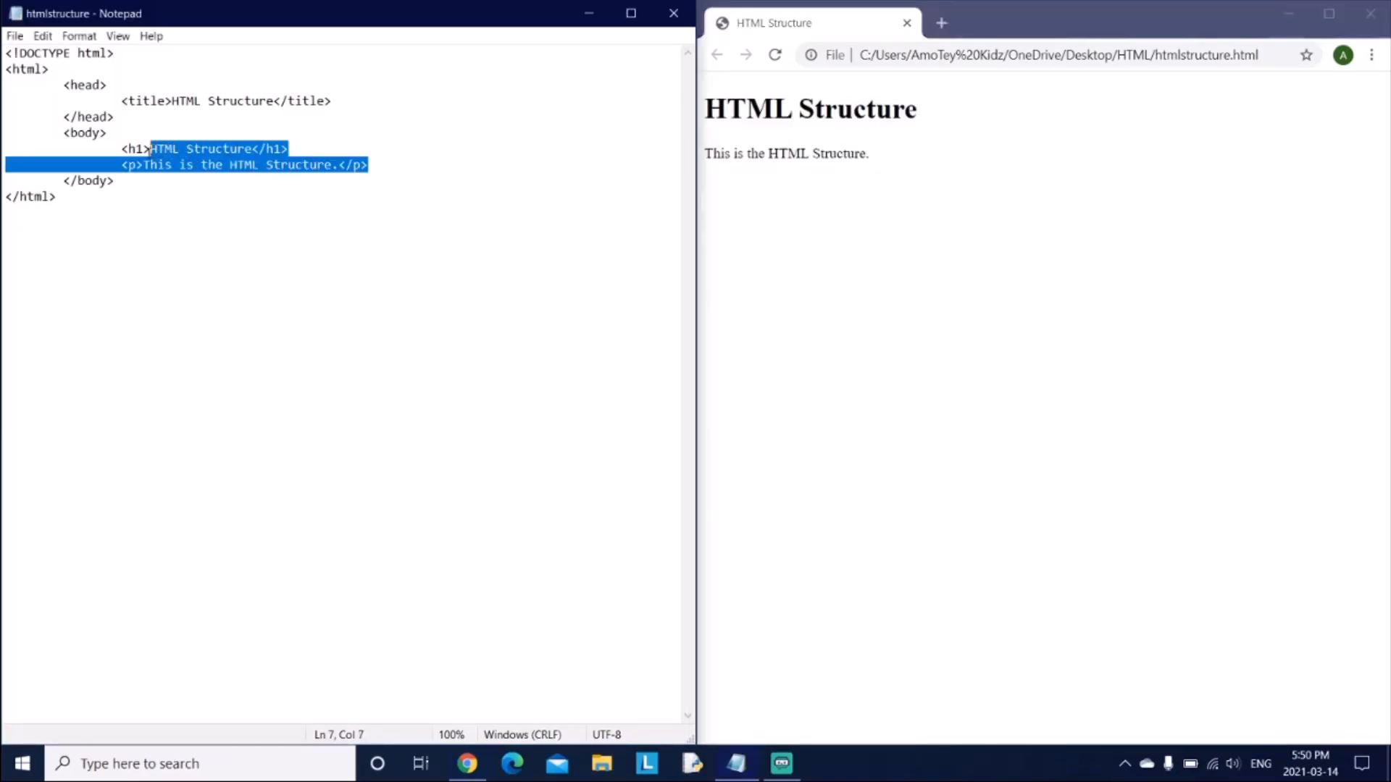
click(125, 148)
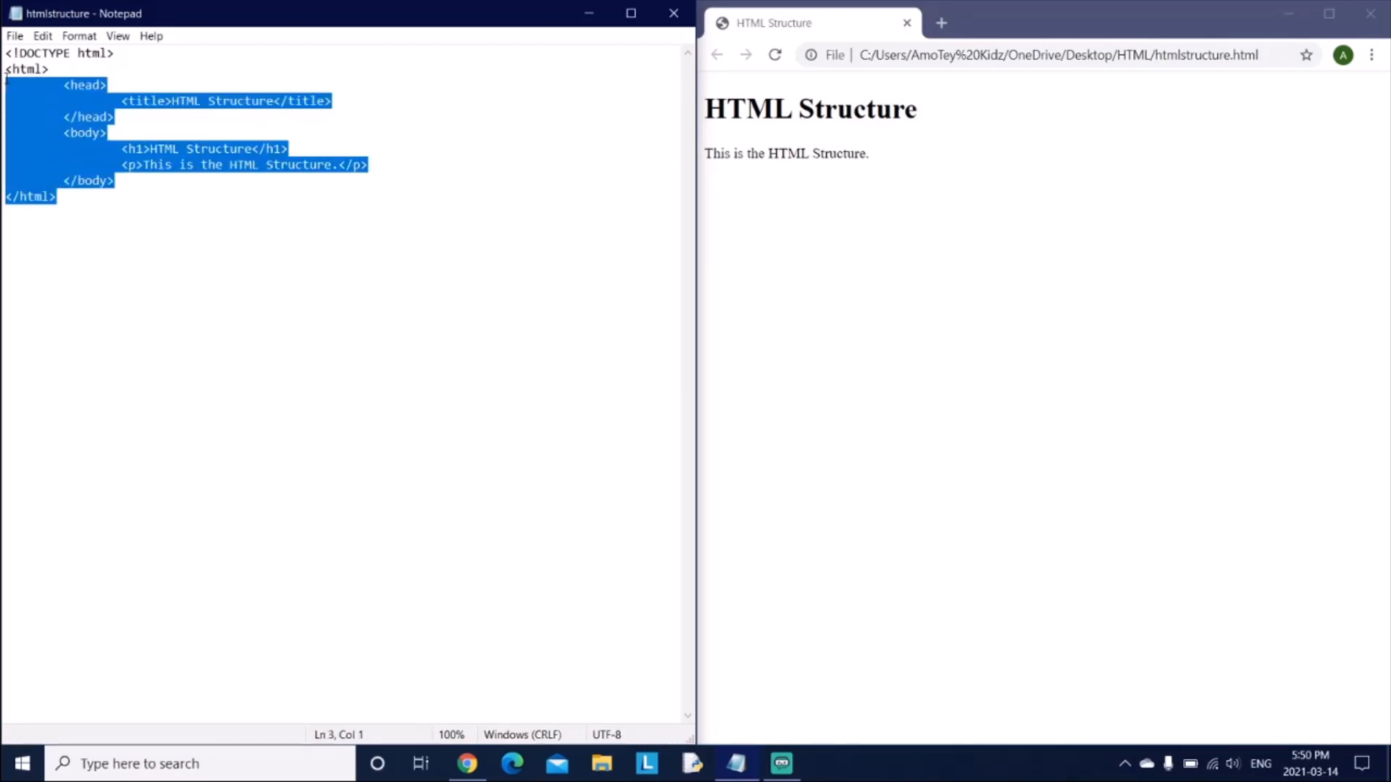
click(133, 182)
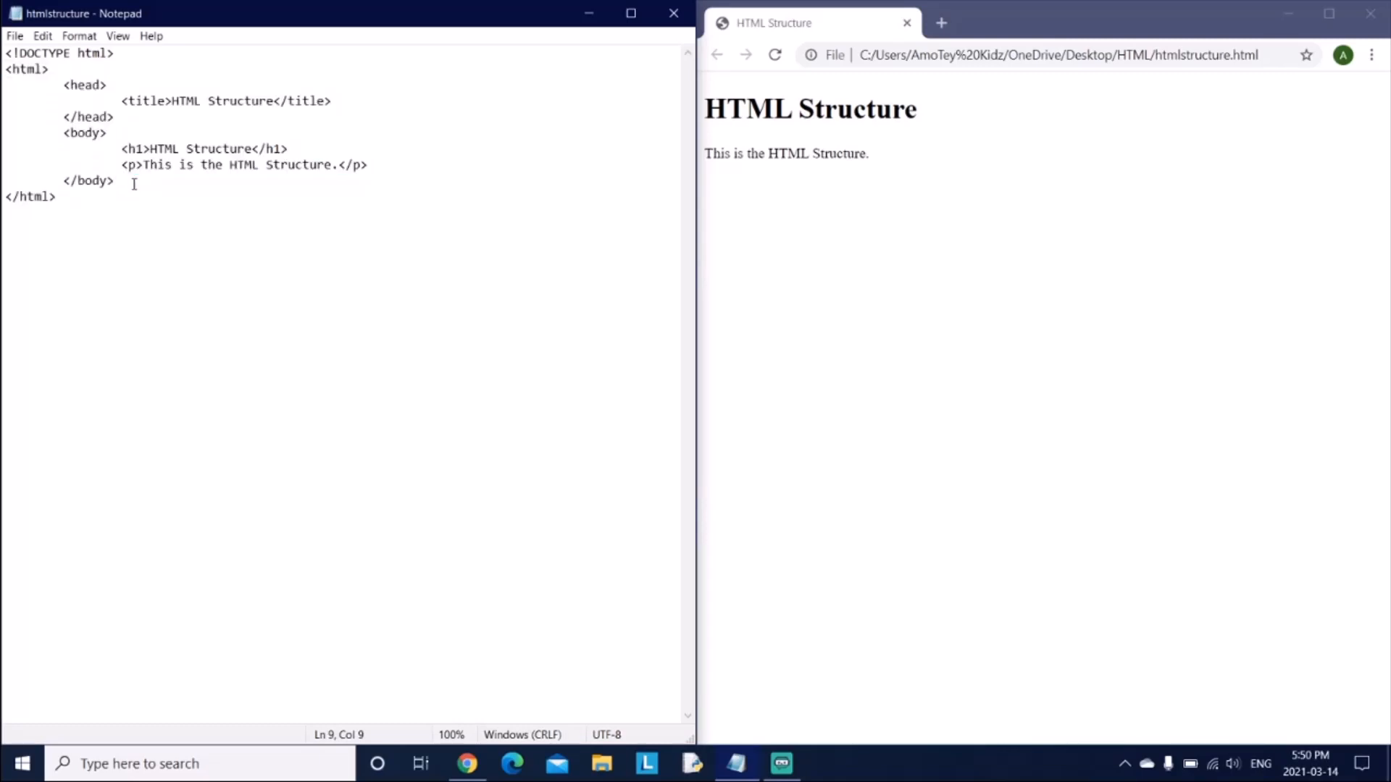
click(122, 116)
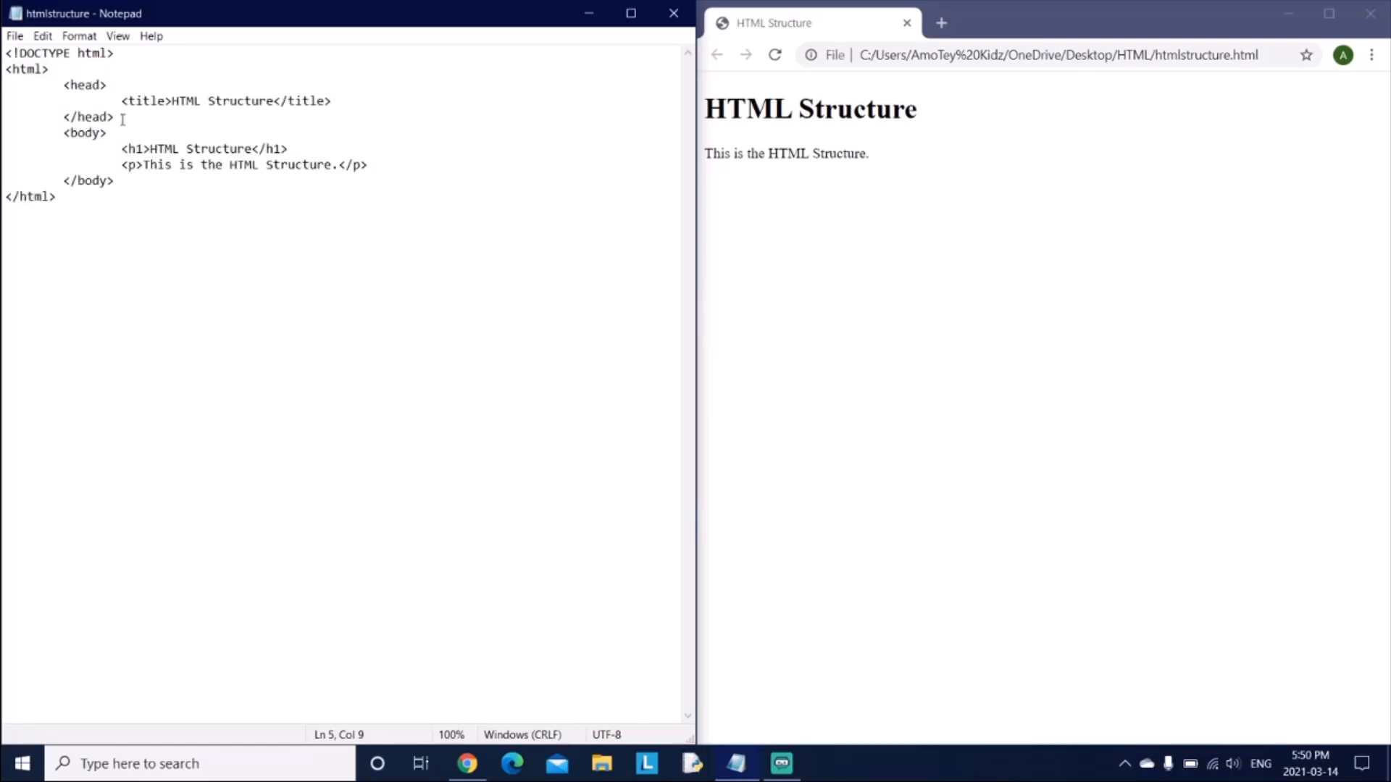
click(333, 100)
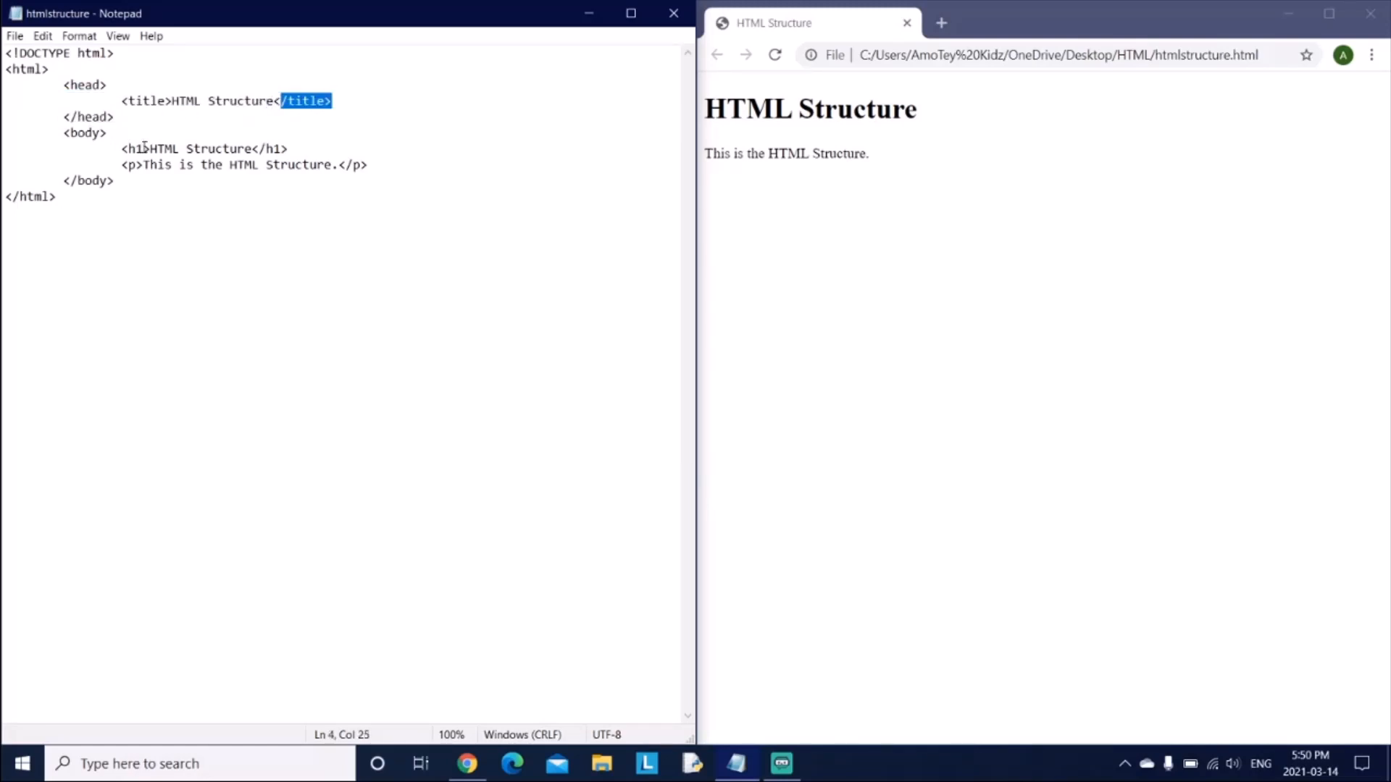
click(279, 99)
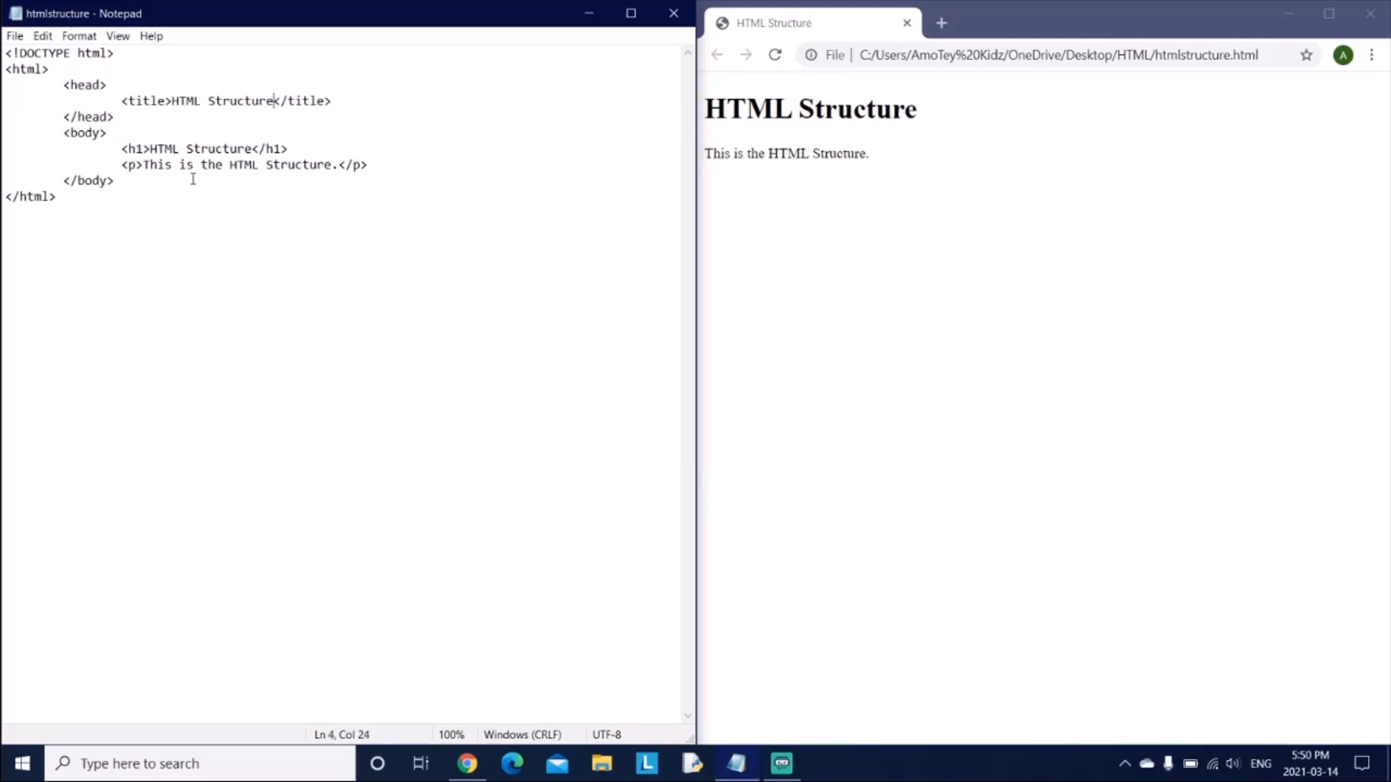
mouse_move(323, 191)
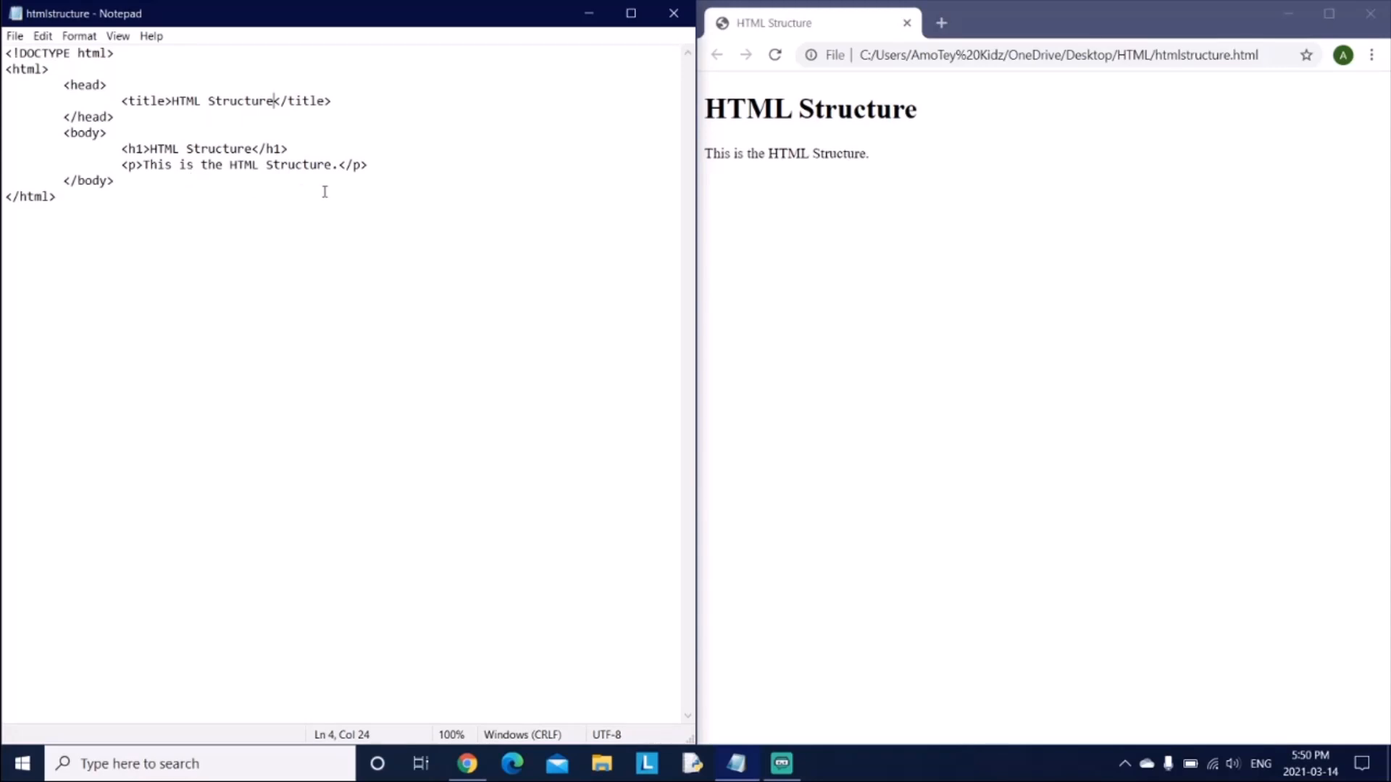